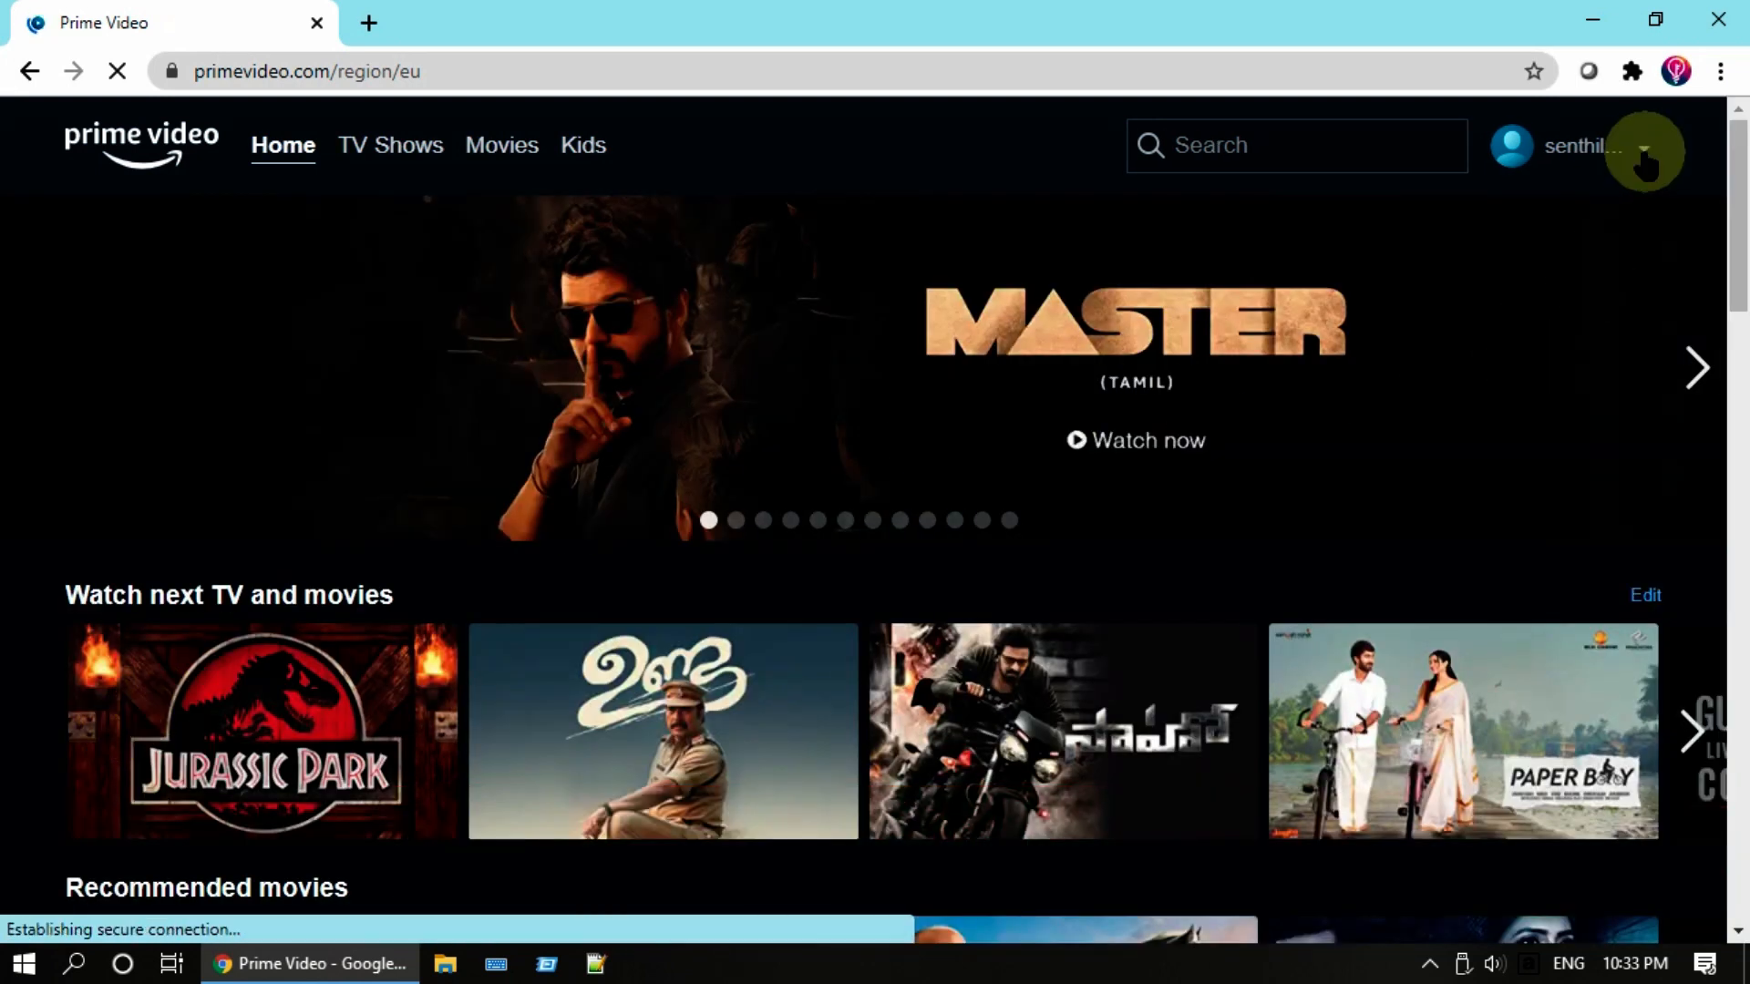
Step: Choose Account & Settings from the profile menu and sign in with the saved credentials
{"action": "left_click", "coordinate": [1642, 154]}
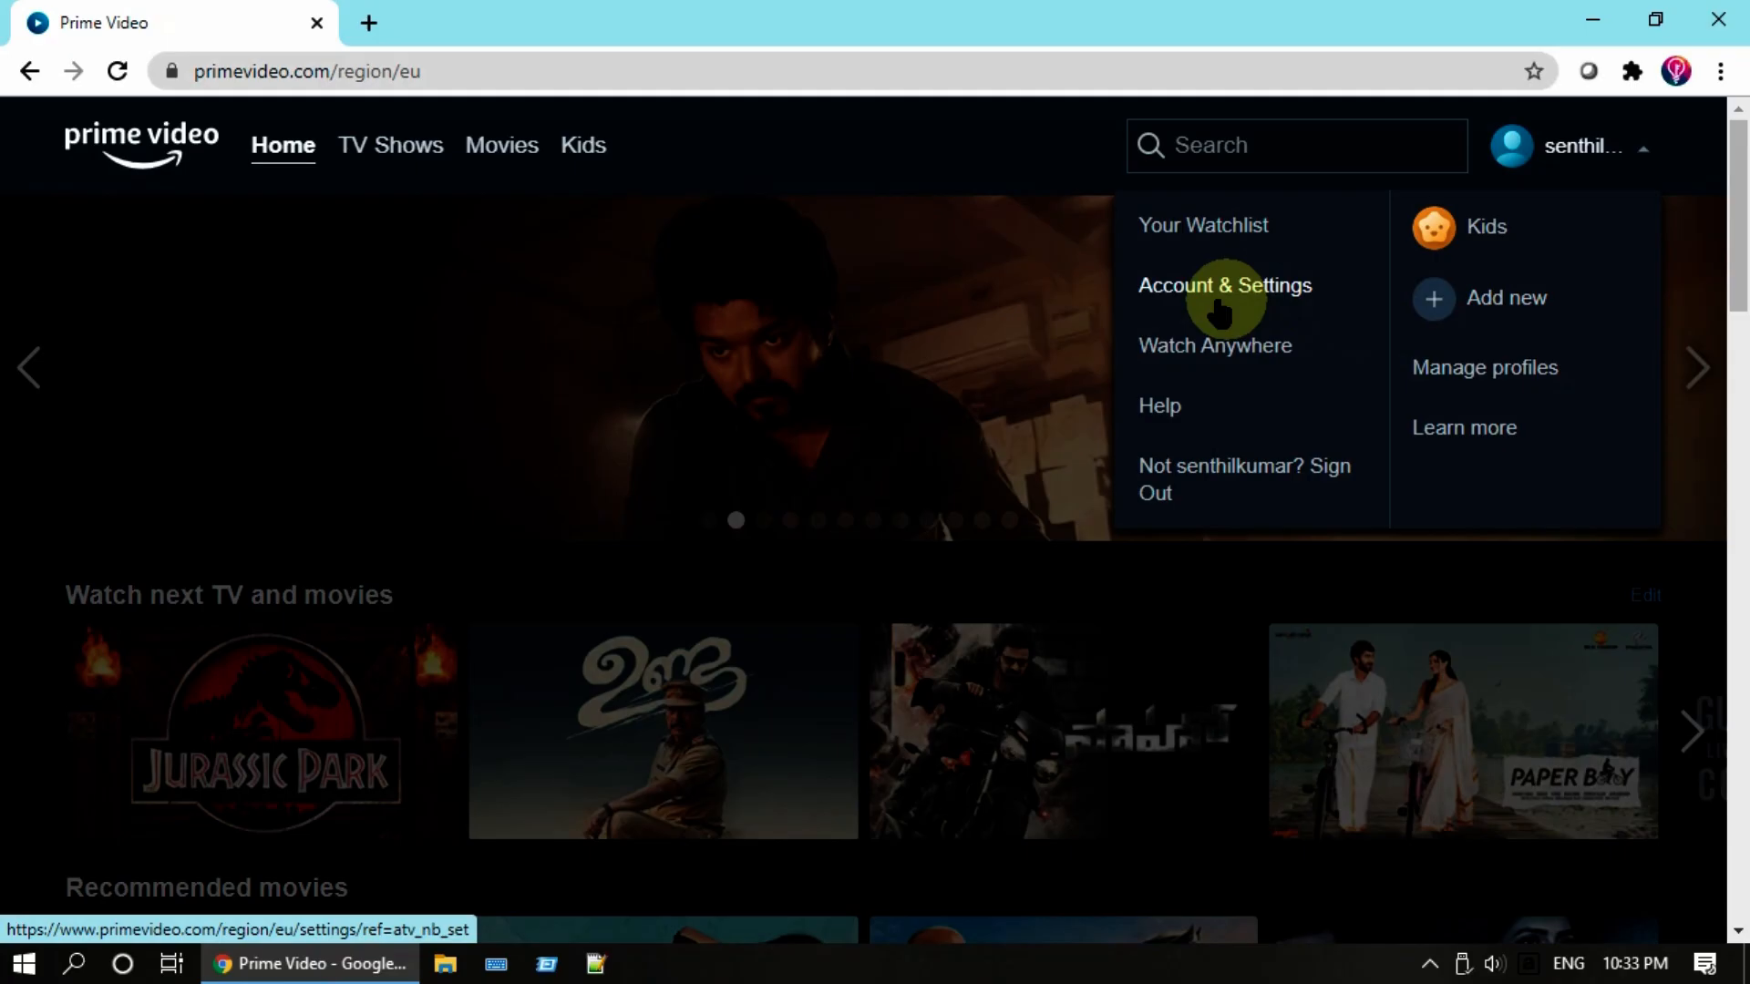
{"action": "left_click", "coordinate": [1224, 285]}
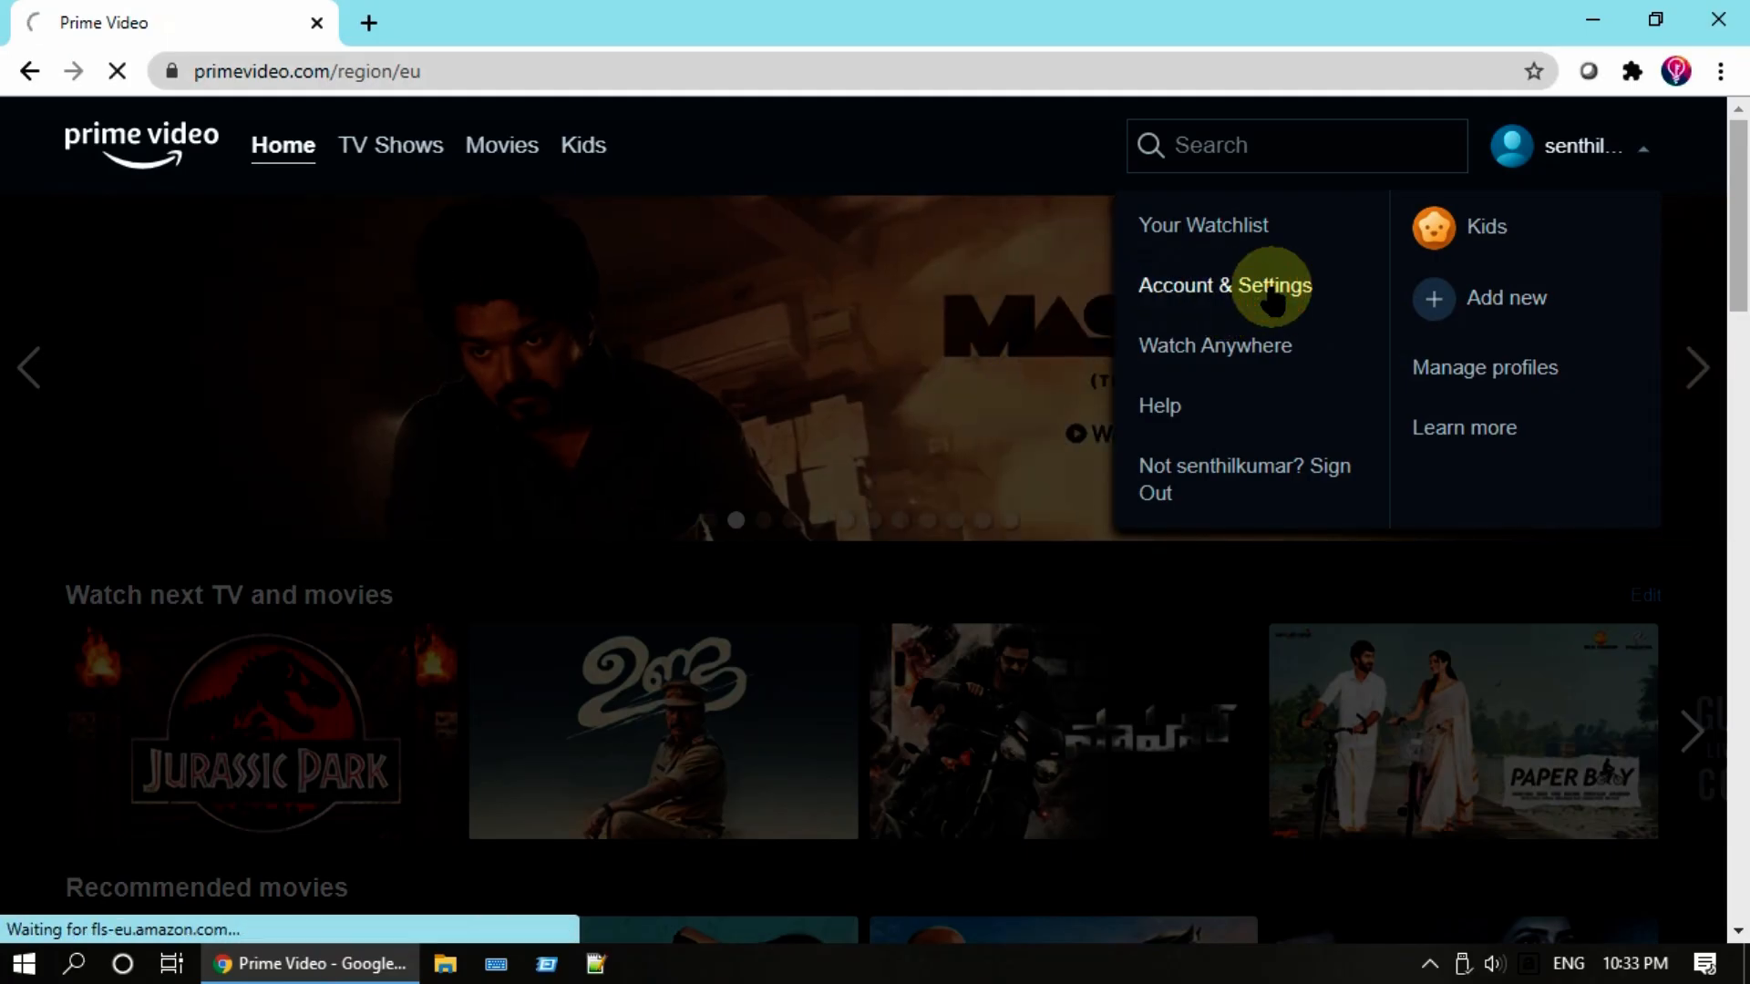
{"action": "left_click", "coordinate": [1224, 285]}
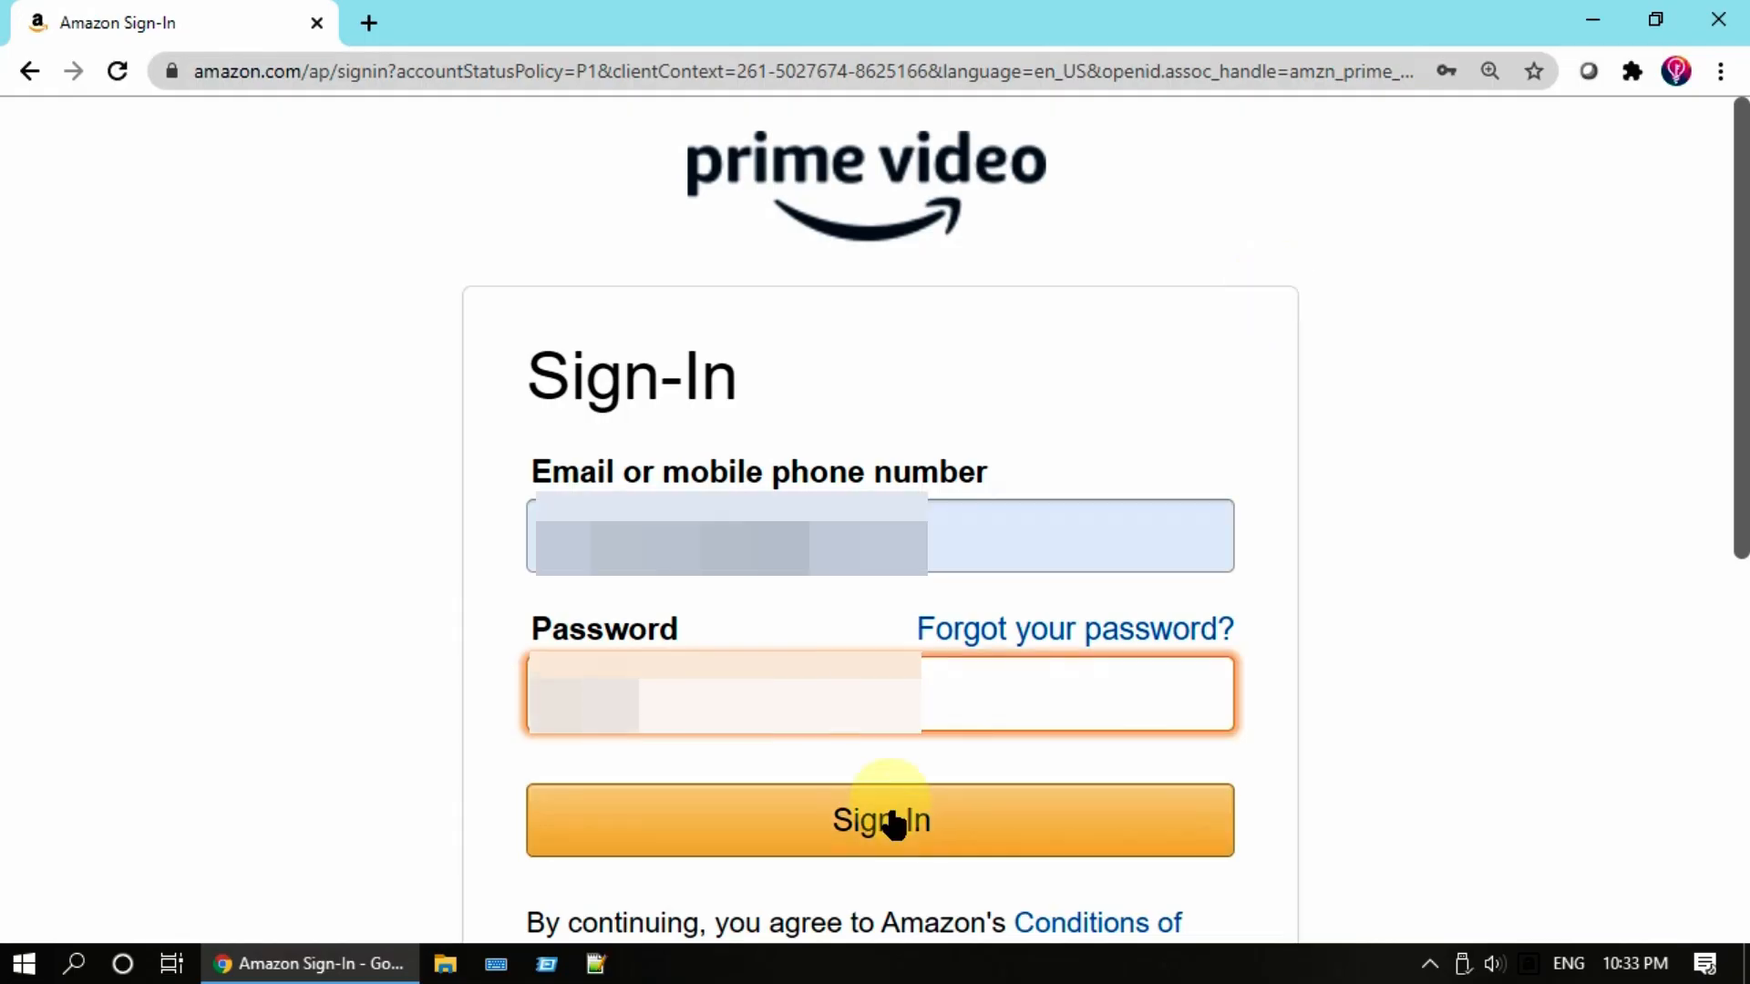
{"action": "left_click", "coordinate": [880, 820]}
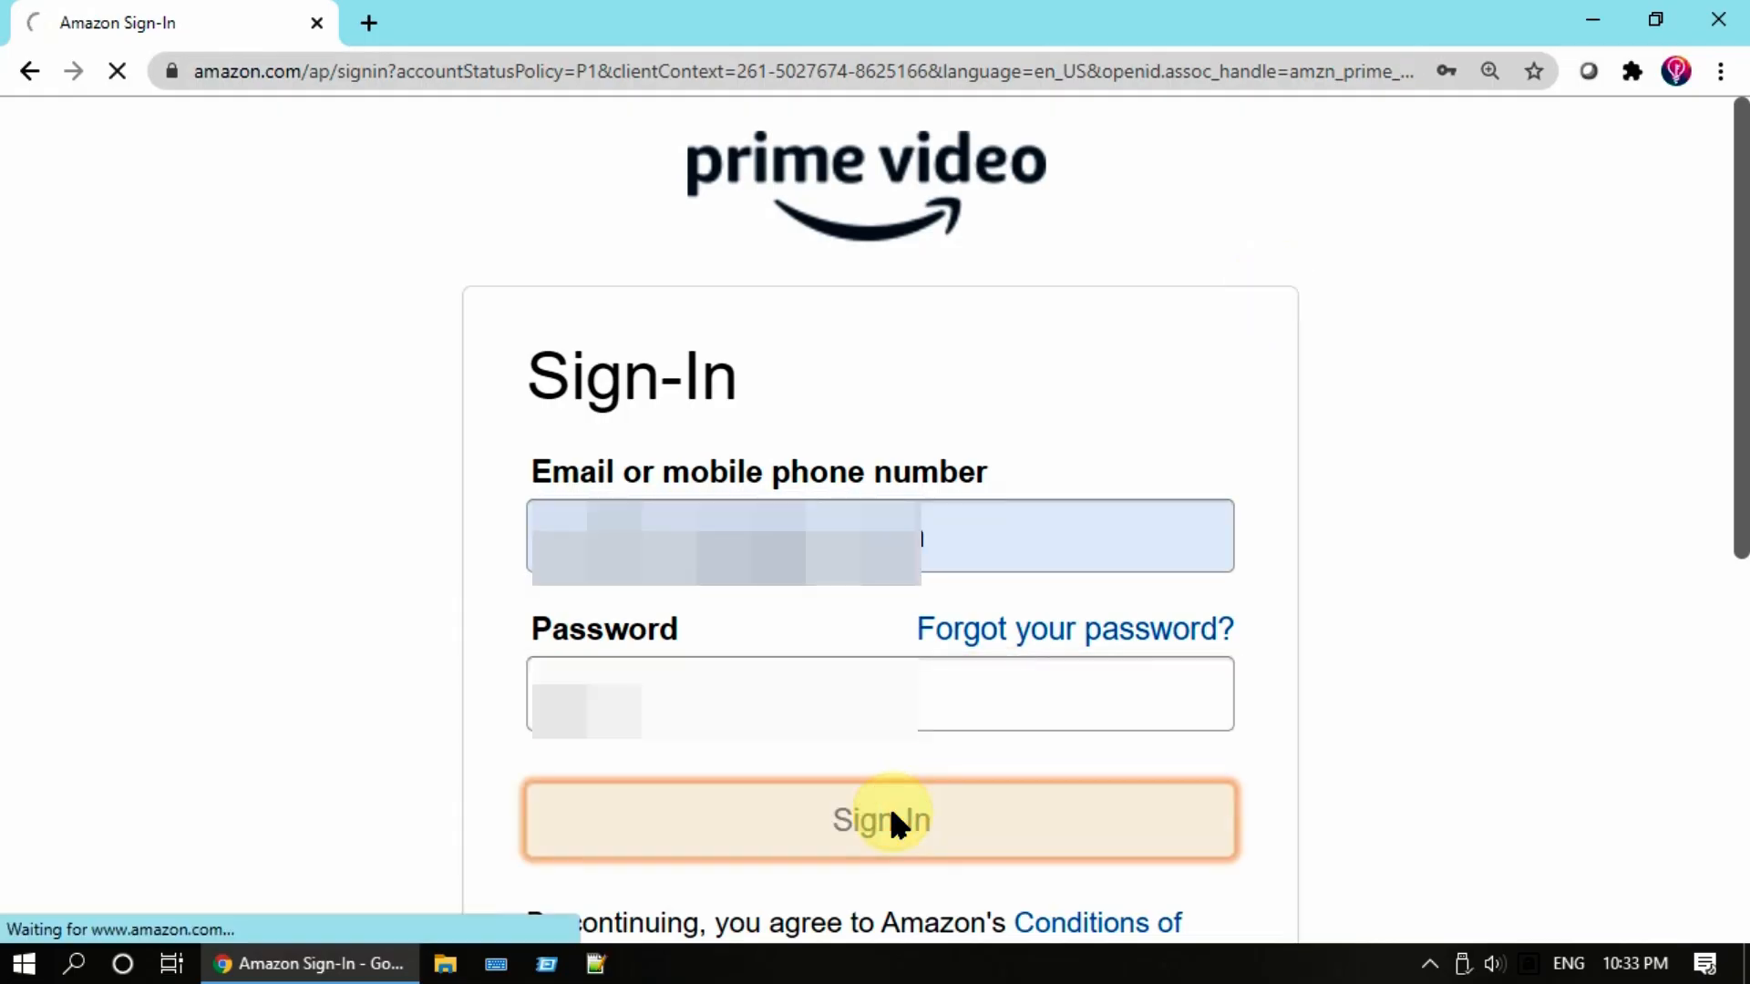
{"action": "left_click", "coordinate": [880, 819]}
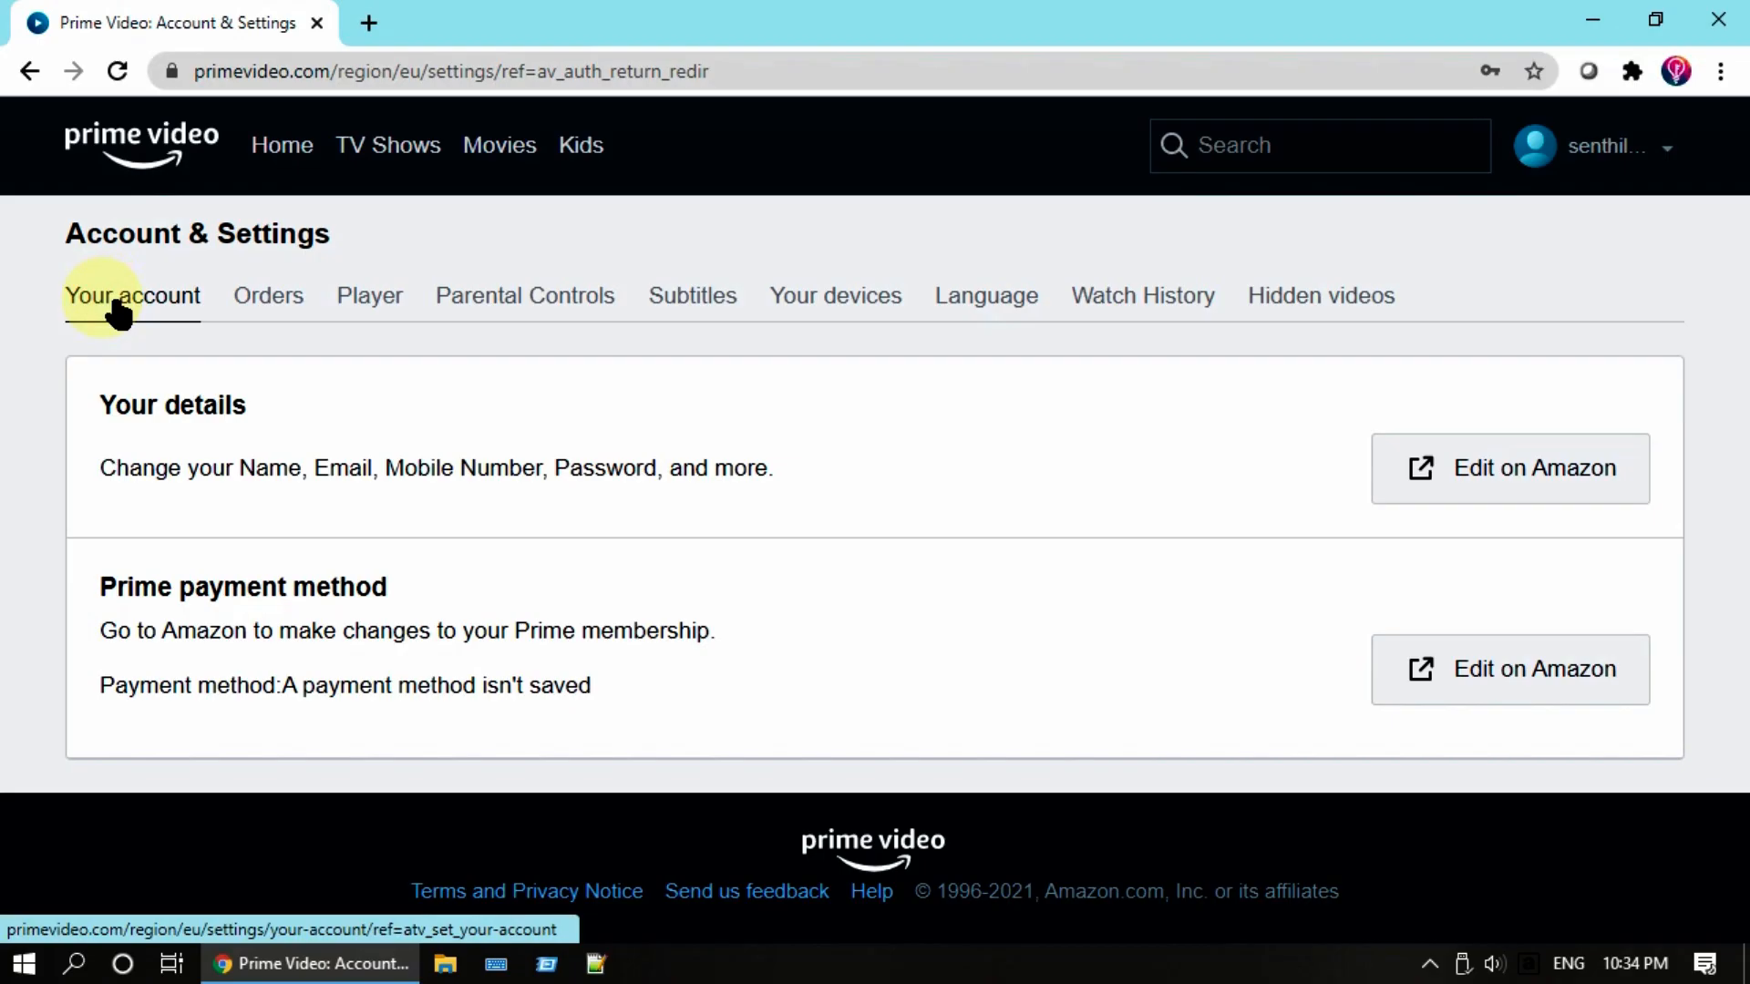
Step: View the Your account section, then follow Edit on Amazon for the Prime payment method
{"action": "left_click", "coordinate": [131, 294]}
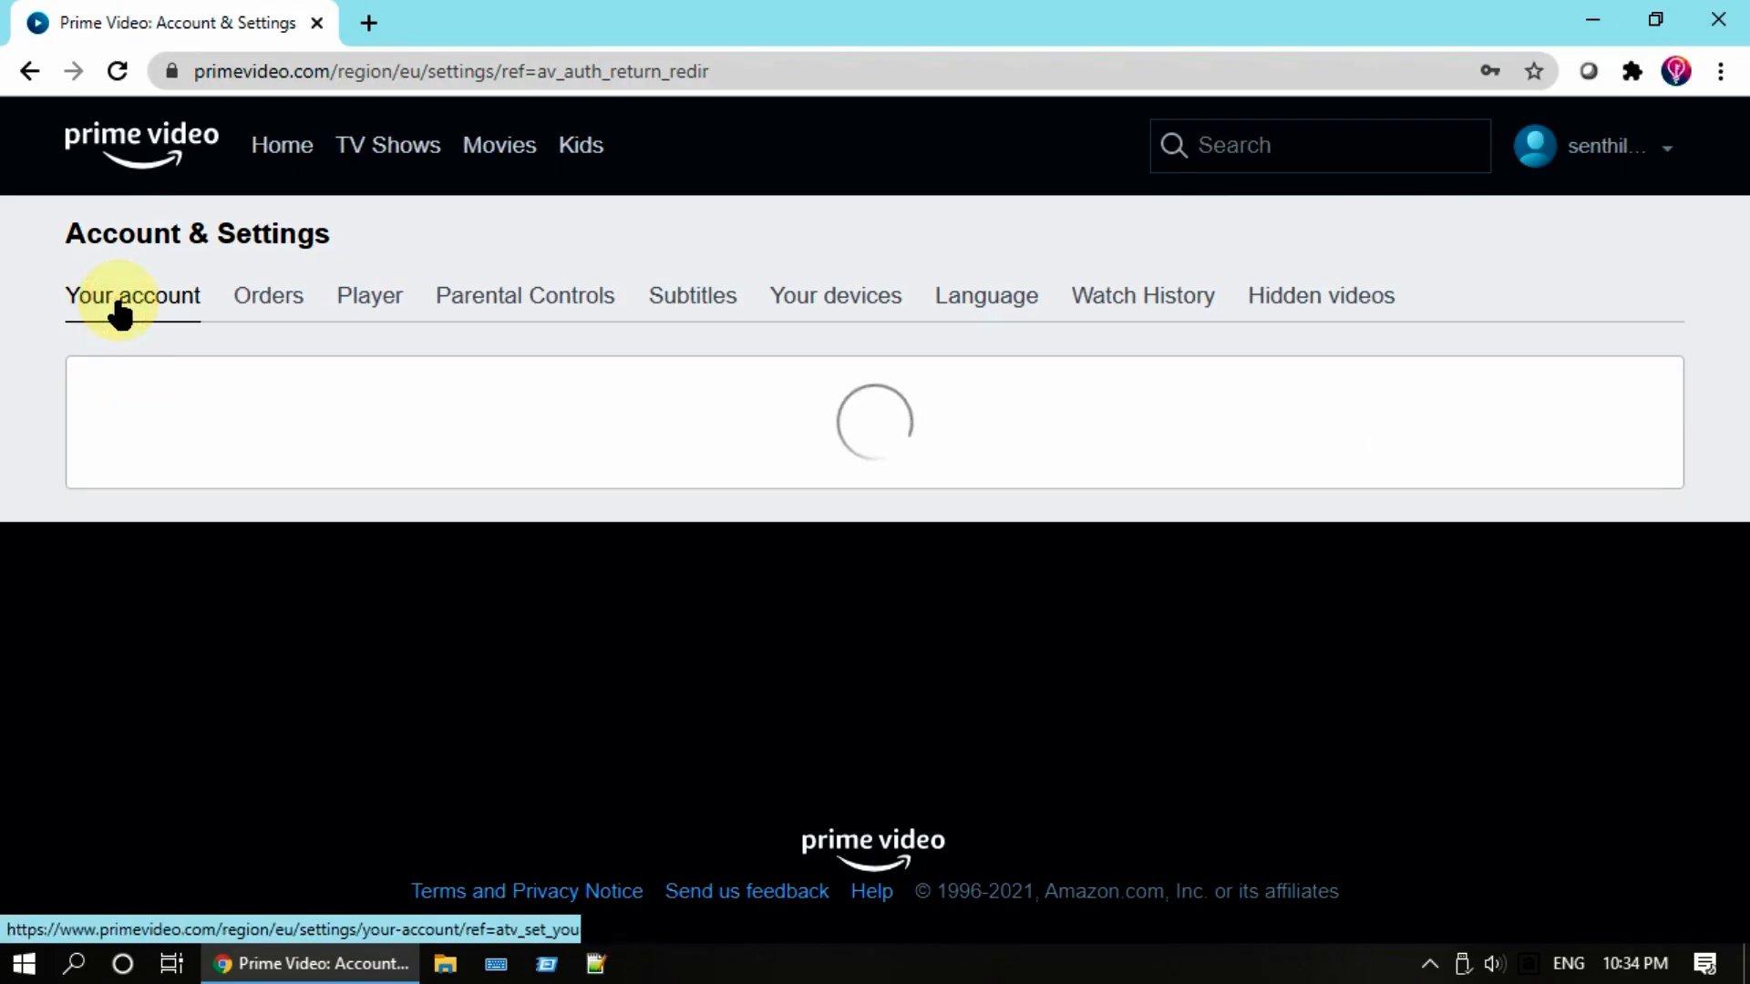
{"action": "left_click", "coordinate": [132, 294]}
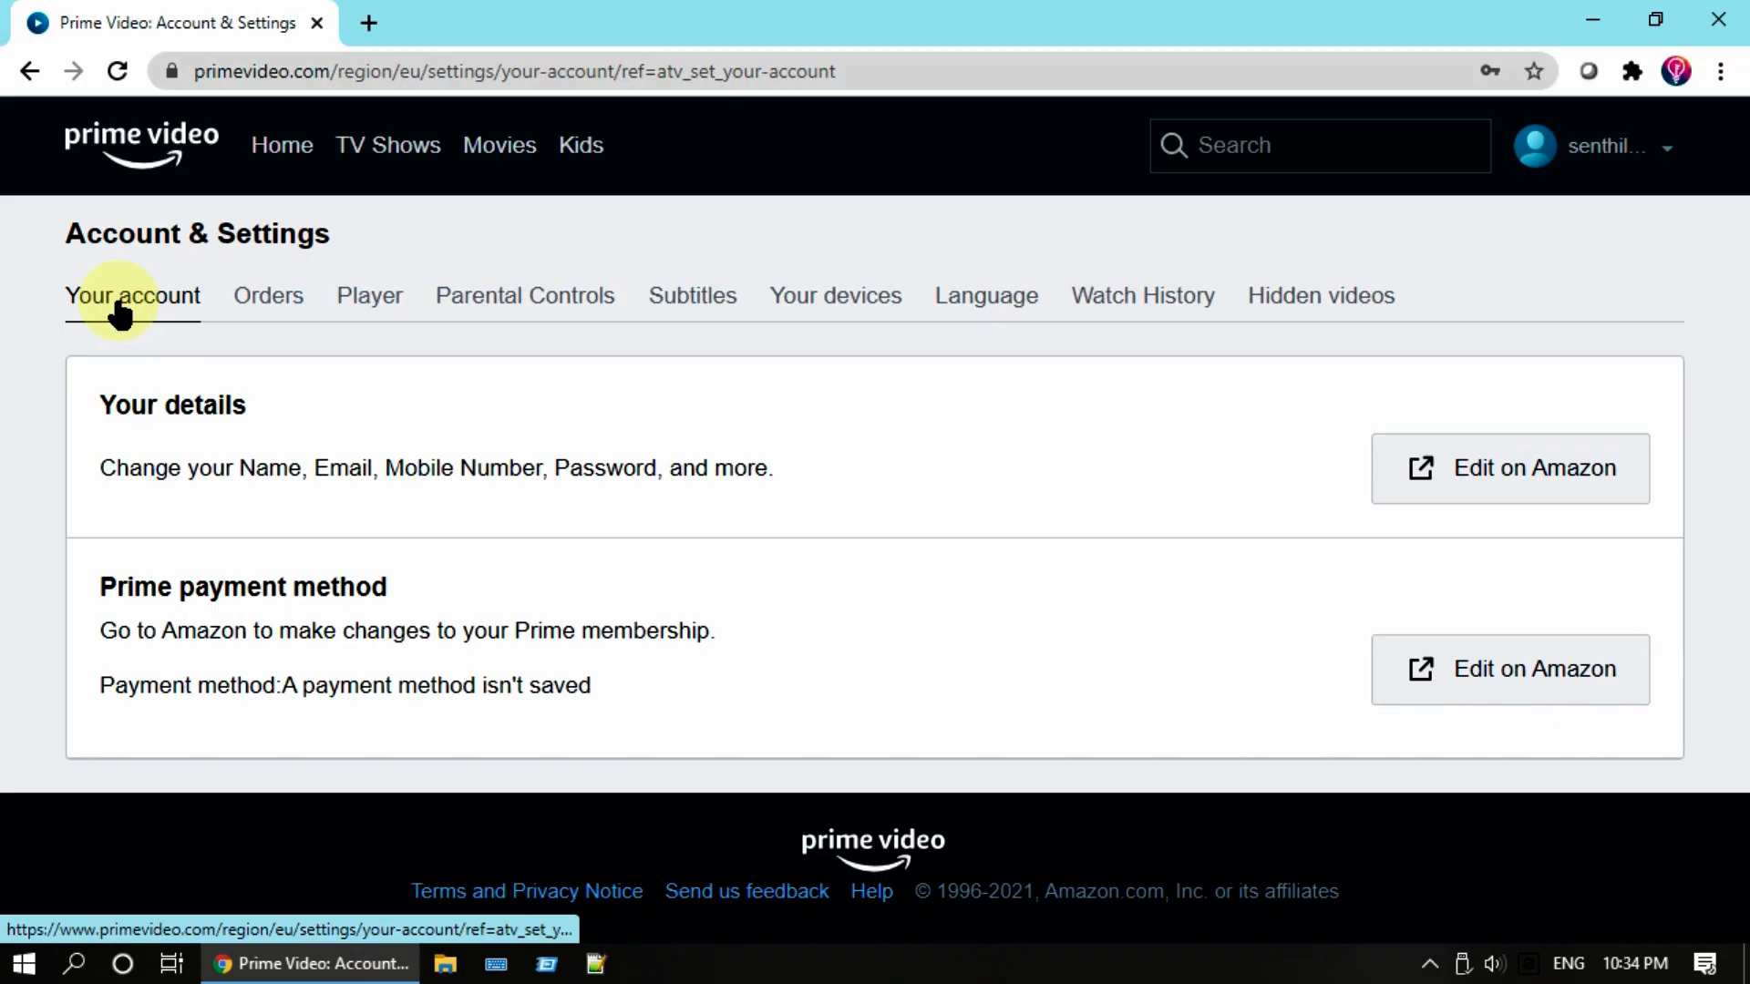
{"action": "mouse_move", "coordinate": [1532, 668]}
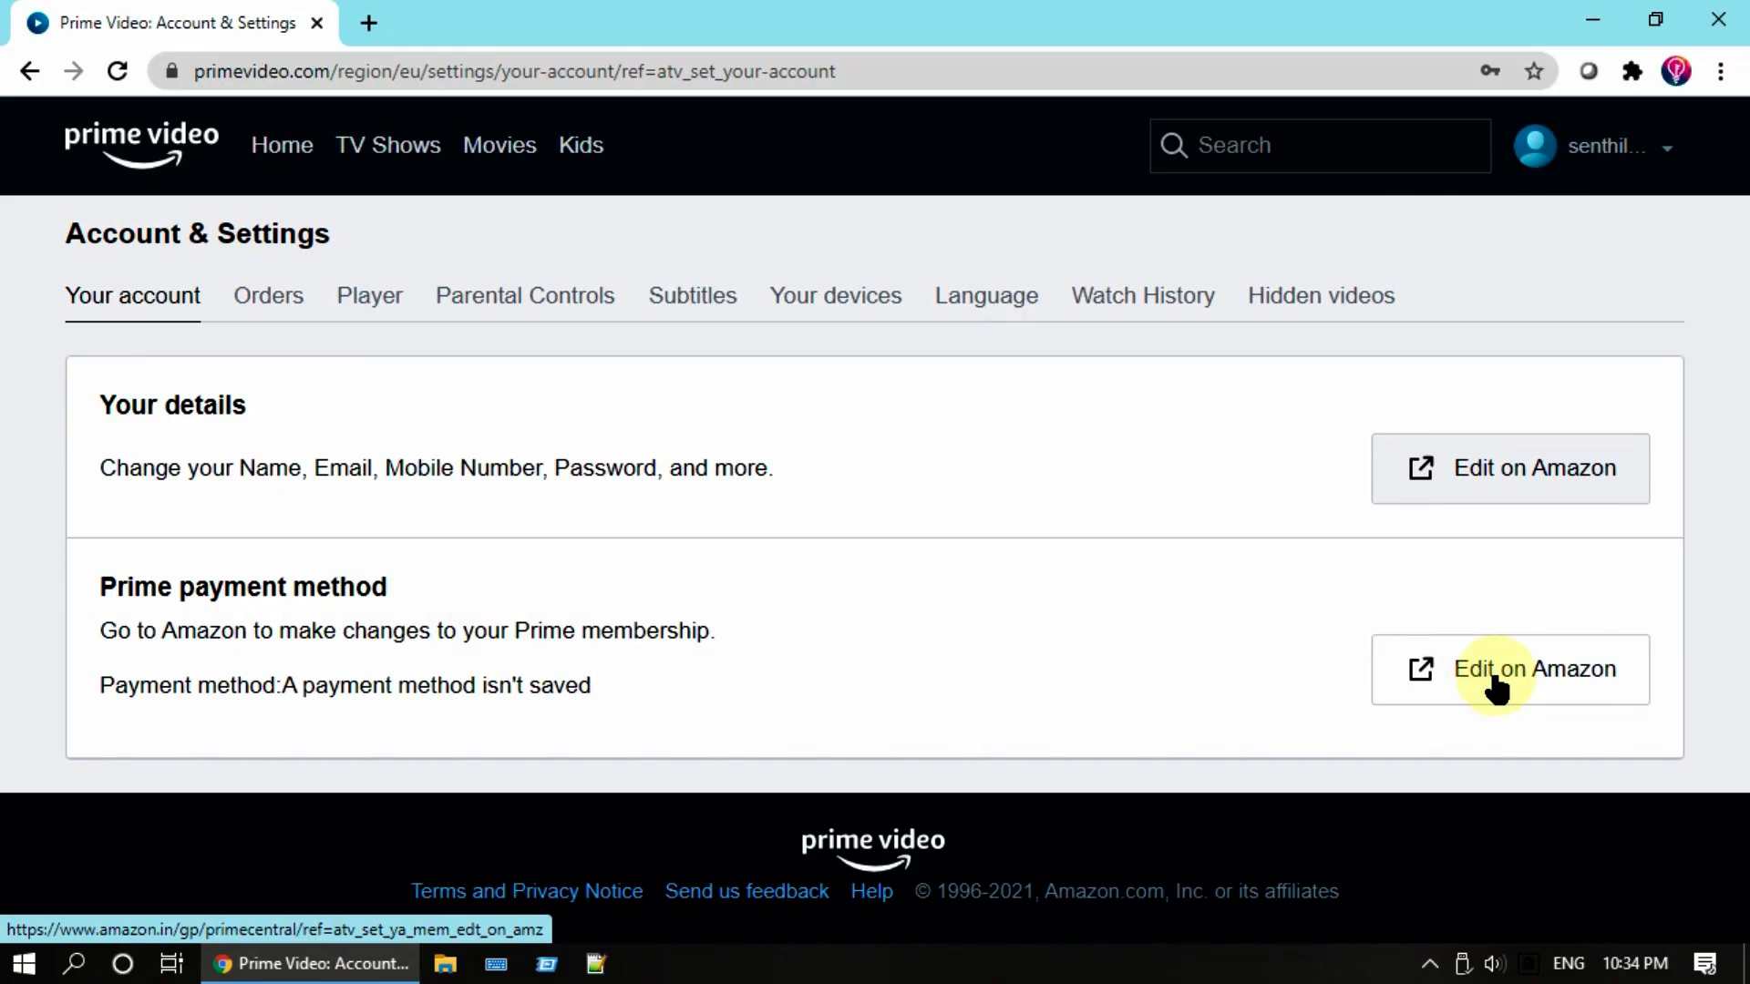
{"action": "left_click", "coordinate": [1508, 670]}
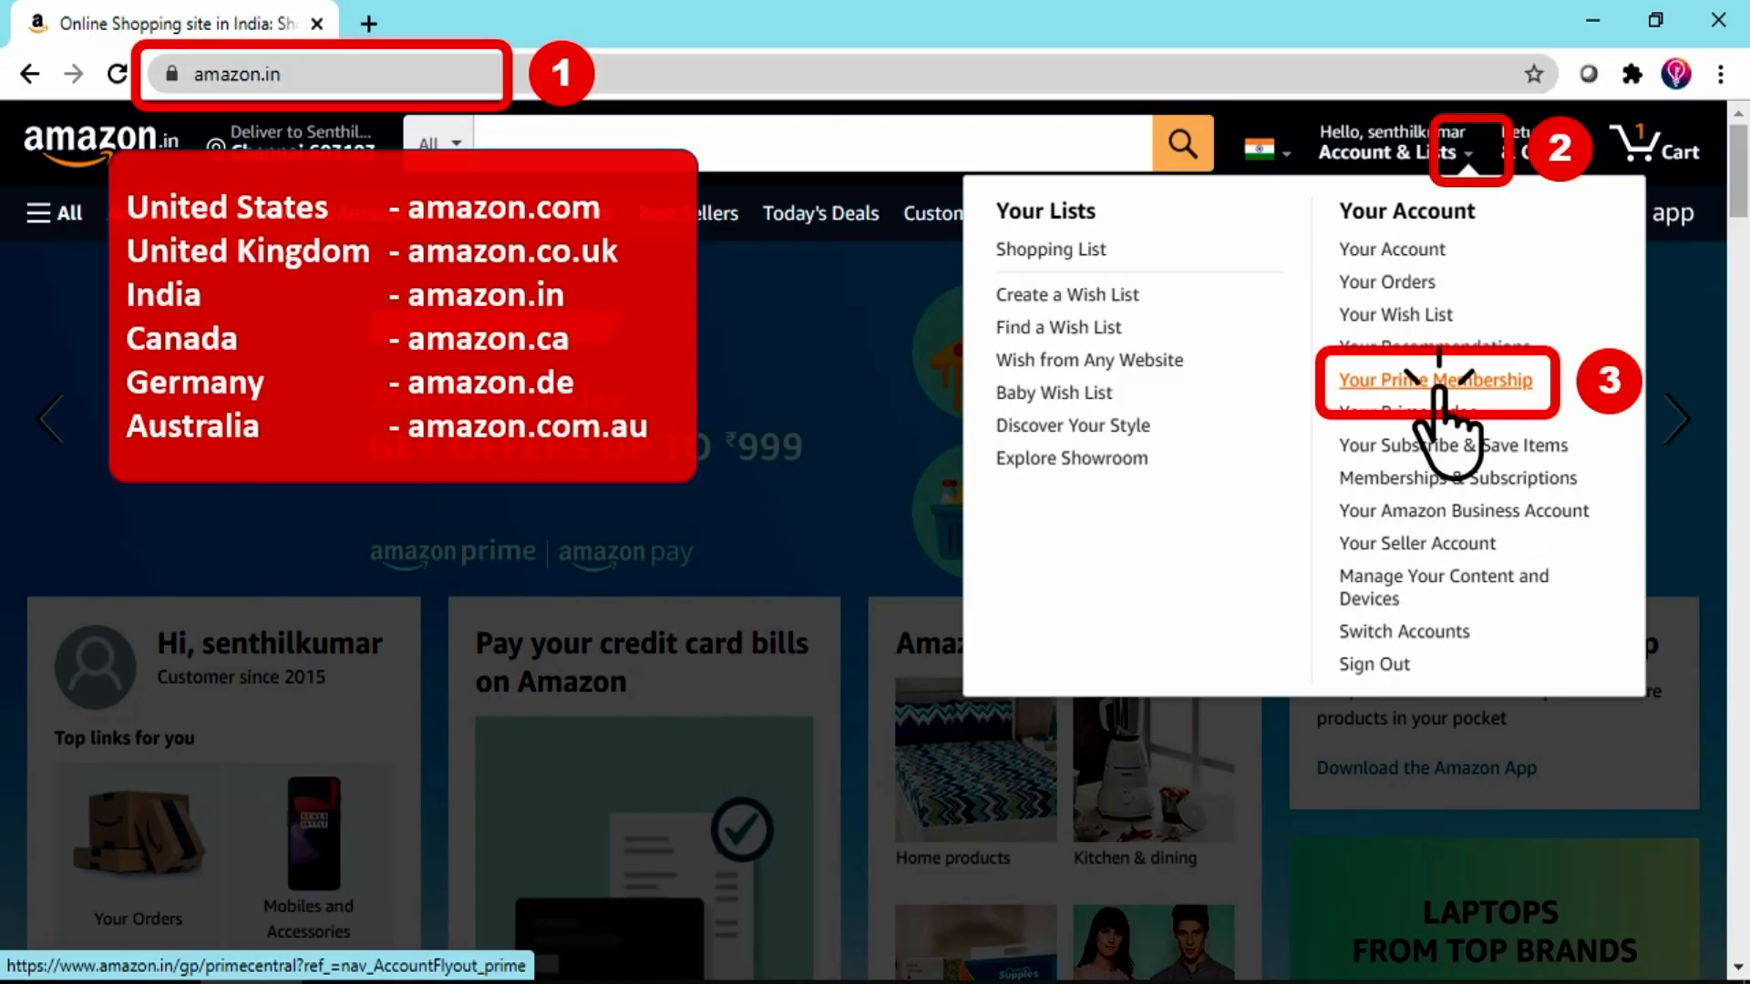
Step: Open Your Prime Membership and scroll down to the End my Free Trial now link
{"action": "left_click", "coordinate": [1436, 381]}
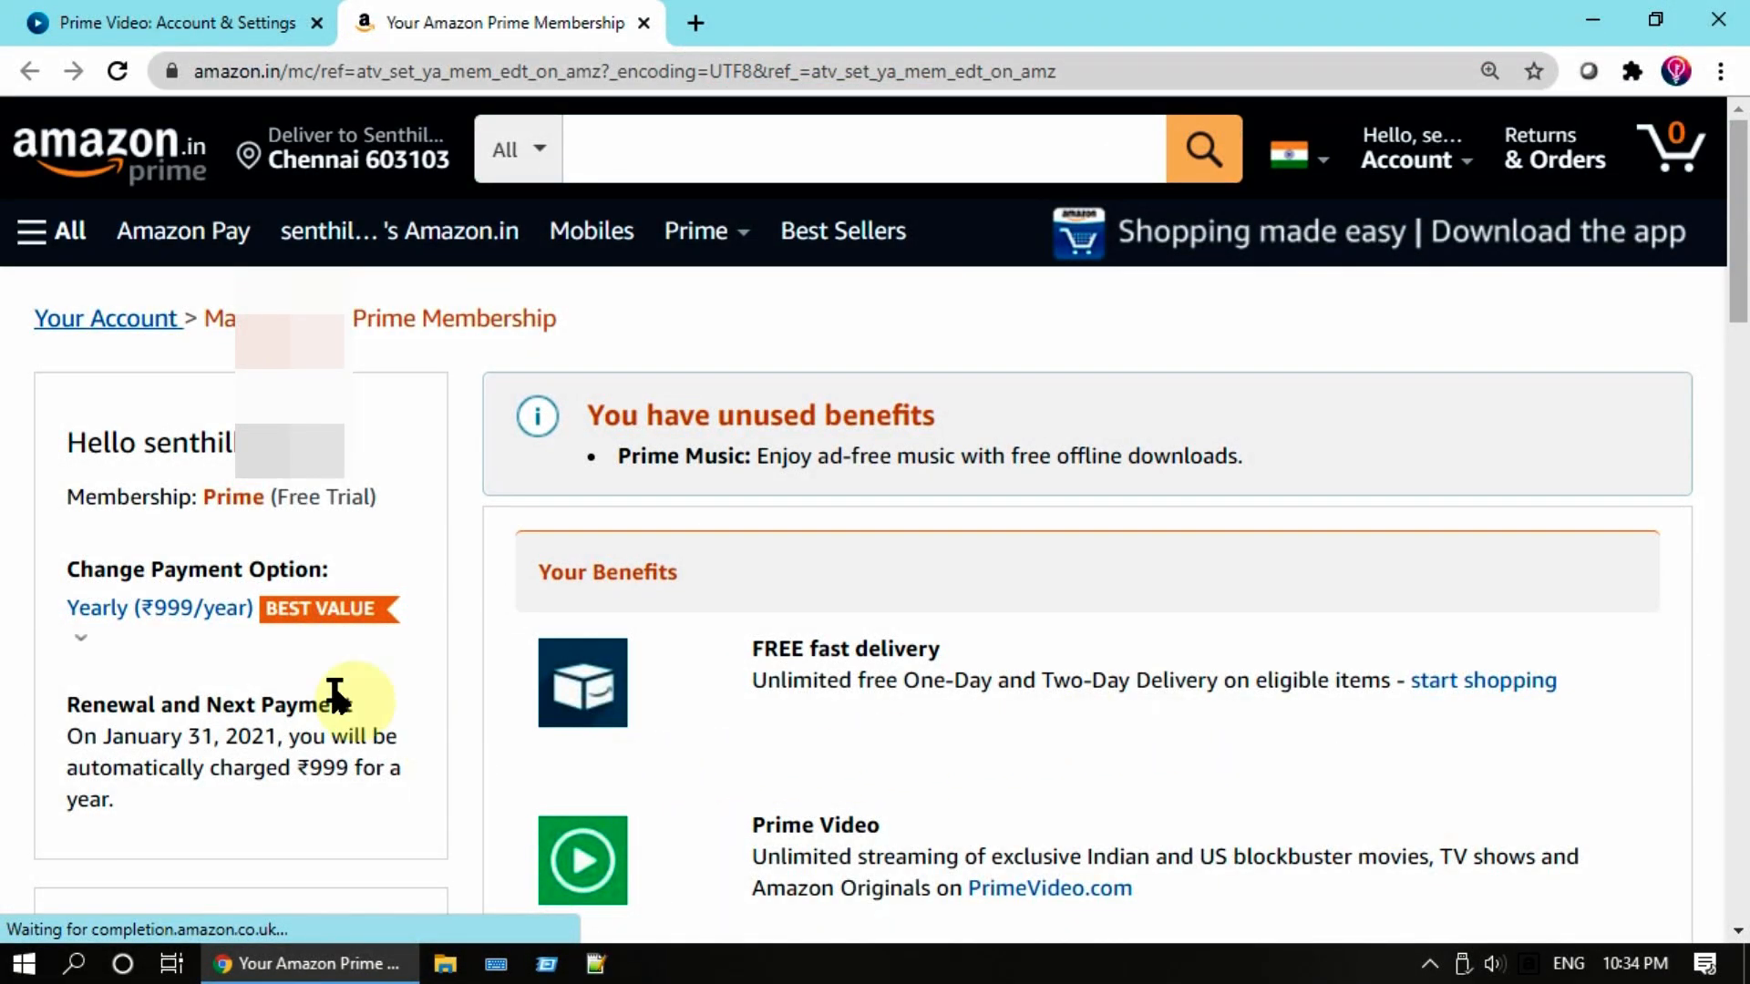
{"action": "scroll", "scroll_direction": "down", "scroll_amount": 3}
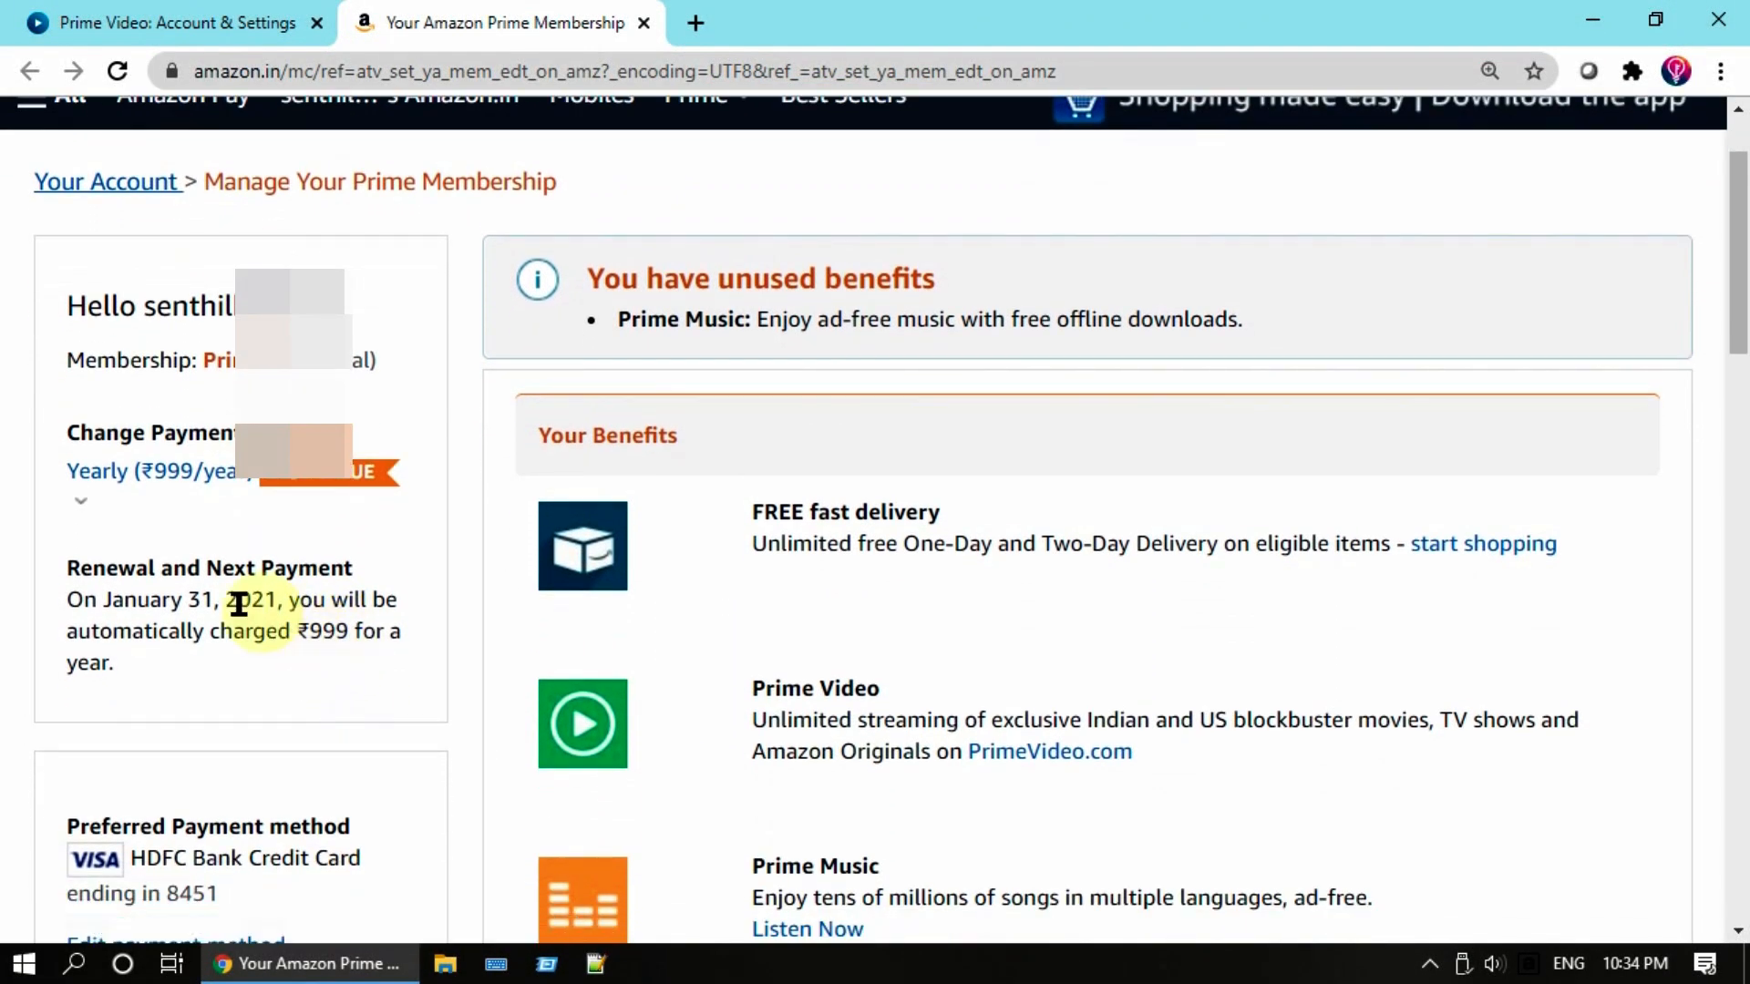
{"action": "scroll", "scroll_direction": "down", "scroll_amount": 3}
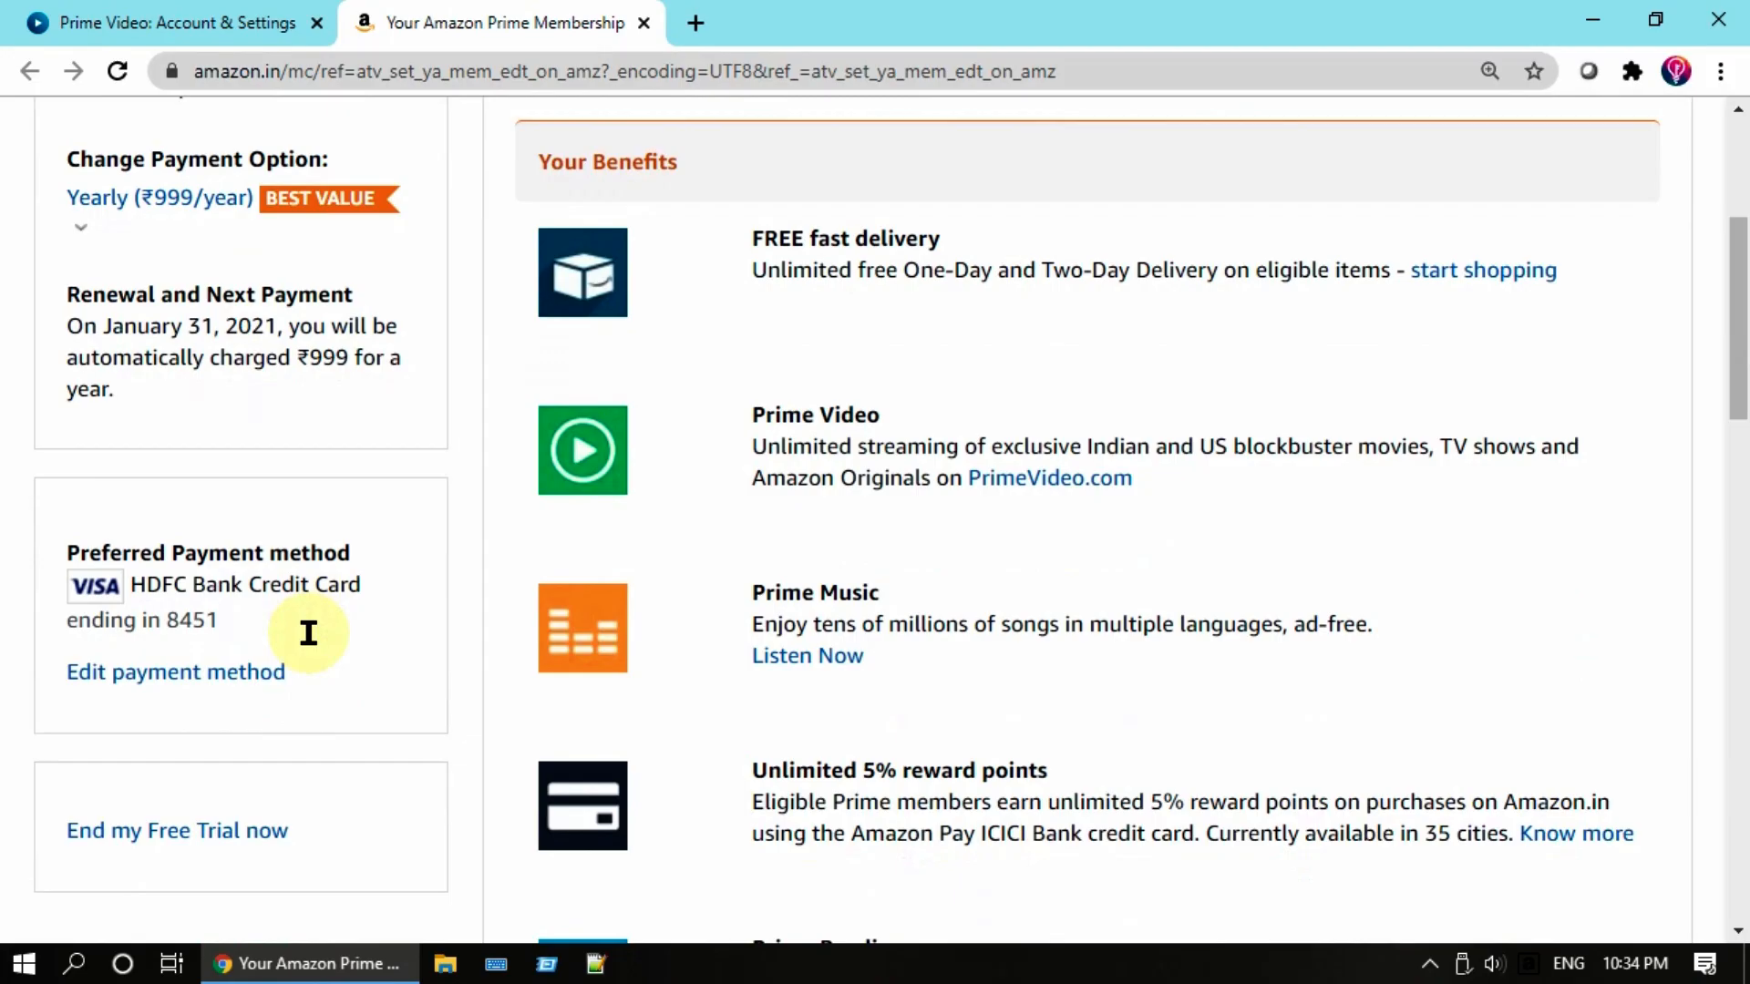
{"action": "scroll", "scroll_direction": "down", "scroll_amount": 3}
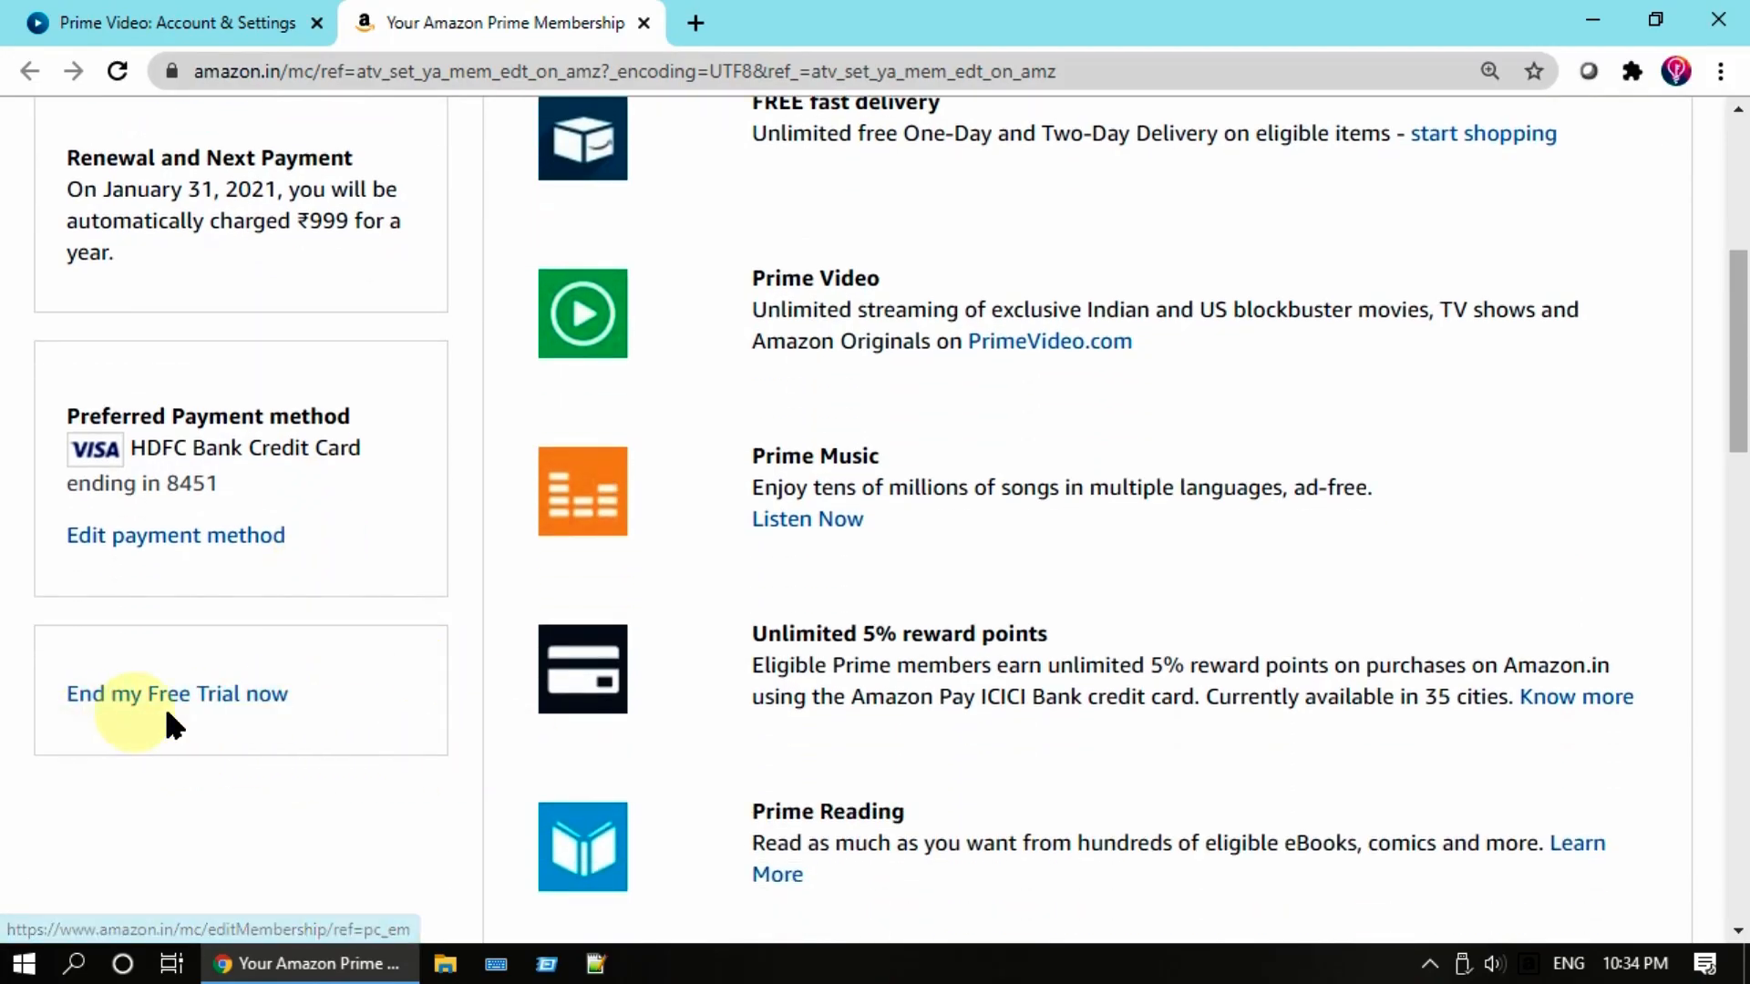
{"action": "mouse_move", "coordinate": [176, 692]}
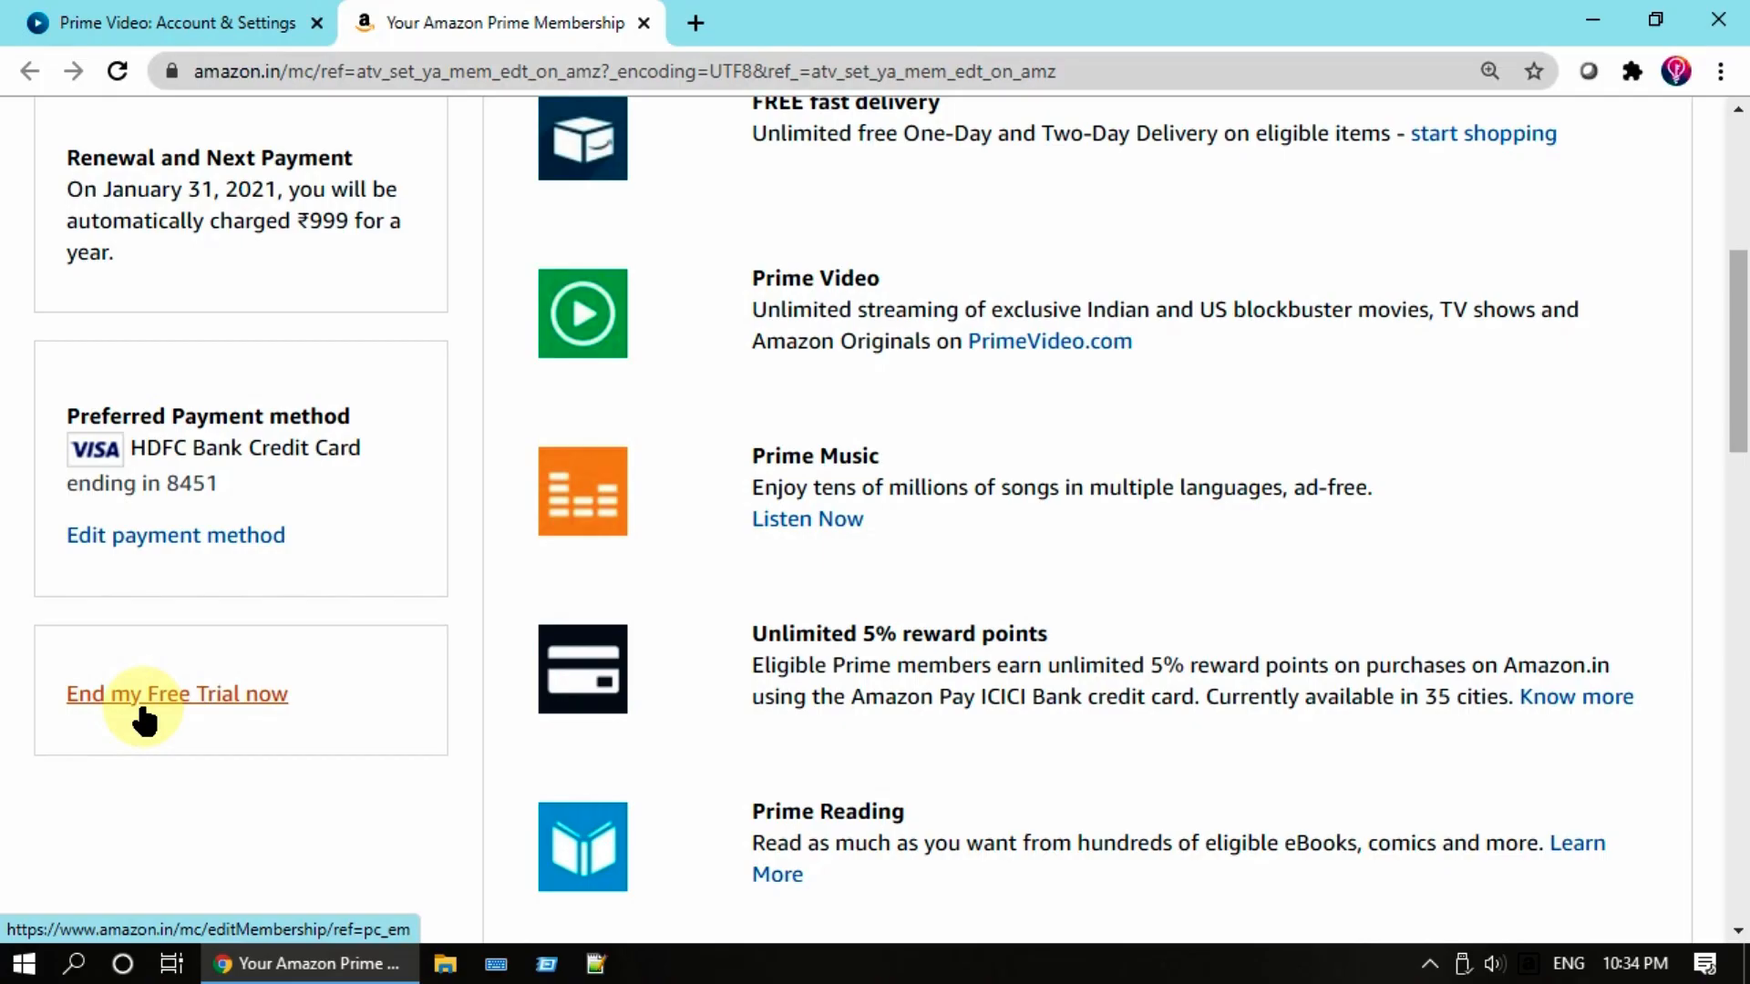
Step: Choose End my Free Trial Now, then decline the monthly plan with Continue to Cancel
{"action": "left_click", "coordinate": [176, 692]}
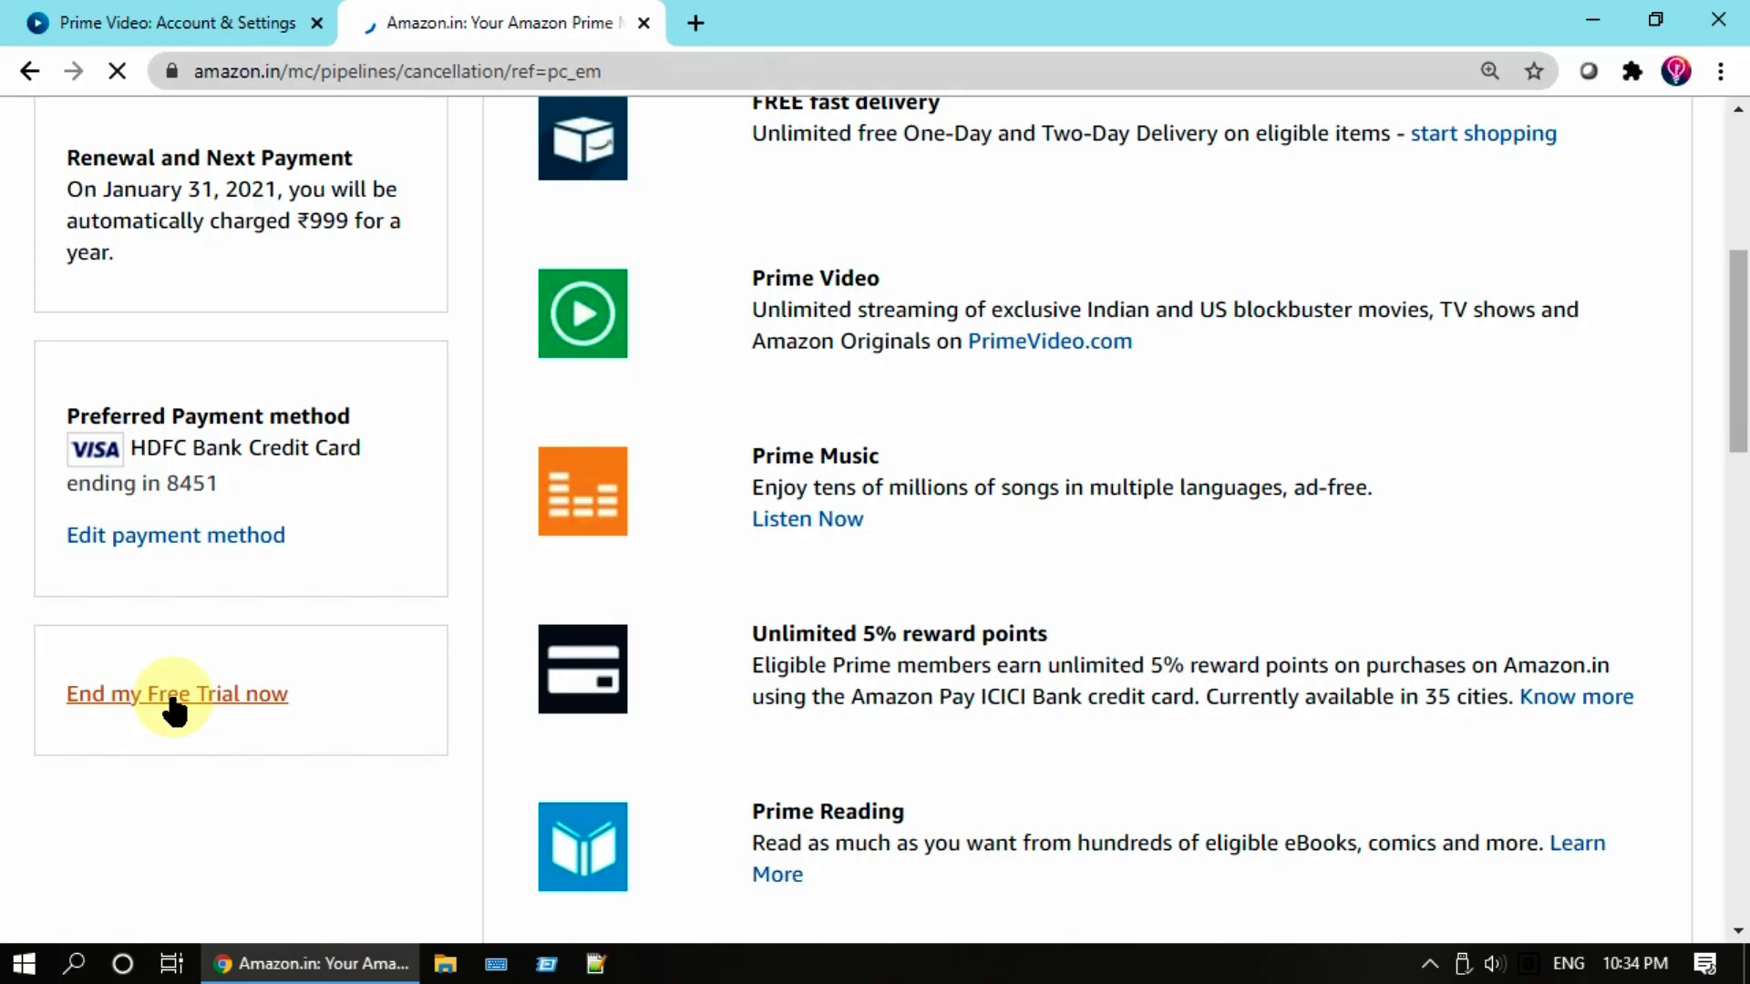
{"action": "left_click", "coordinate": [176, 693]}
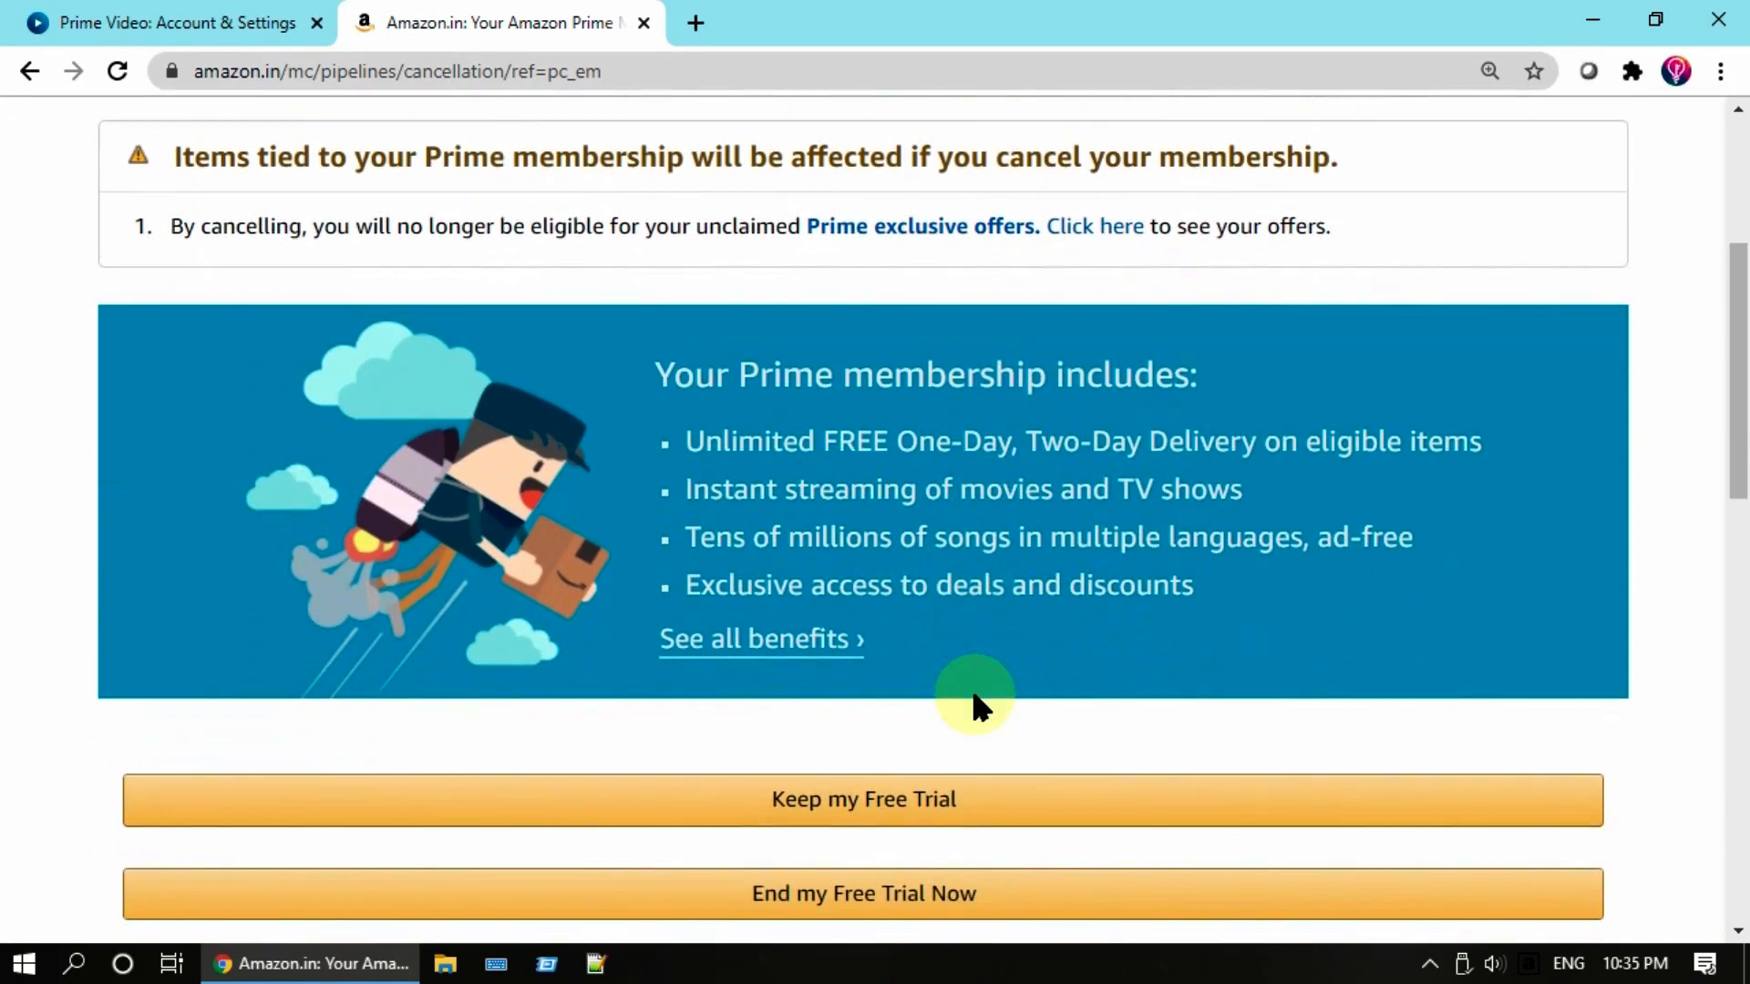
{"action": "scroll", "scroll_direction": "down", "scroll_amount": 3}
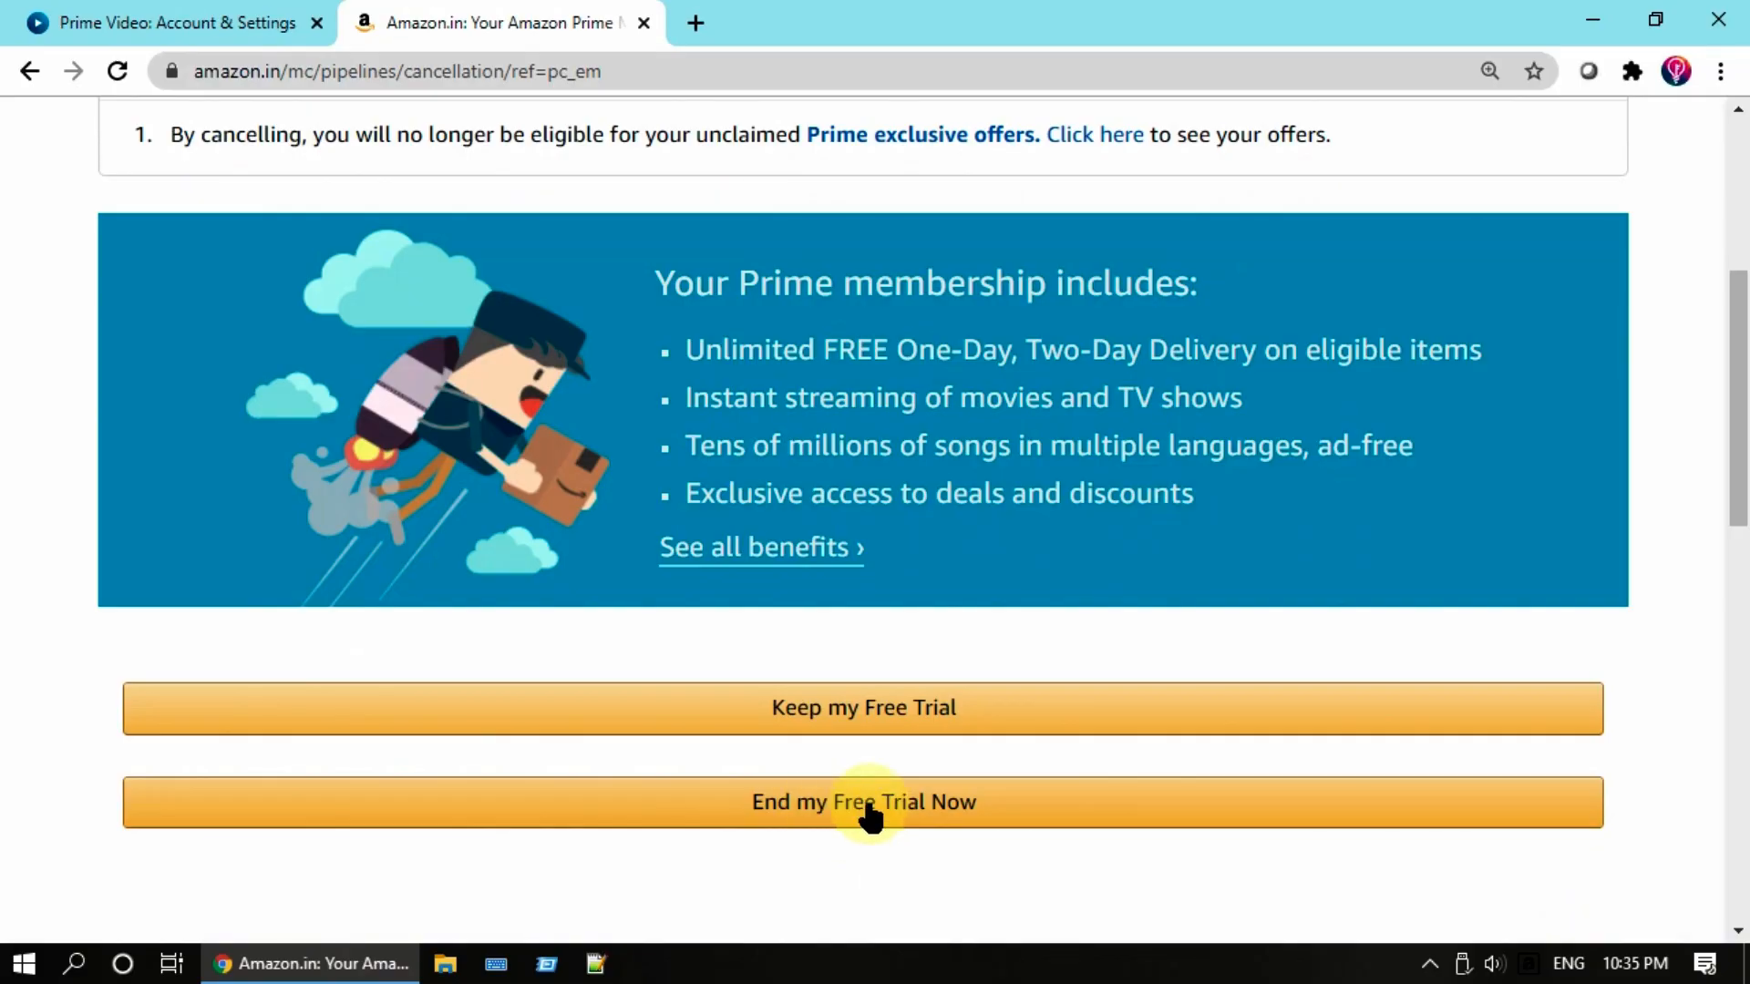
{"action": "left_click", "coordinate": [863, 801]}
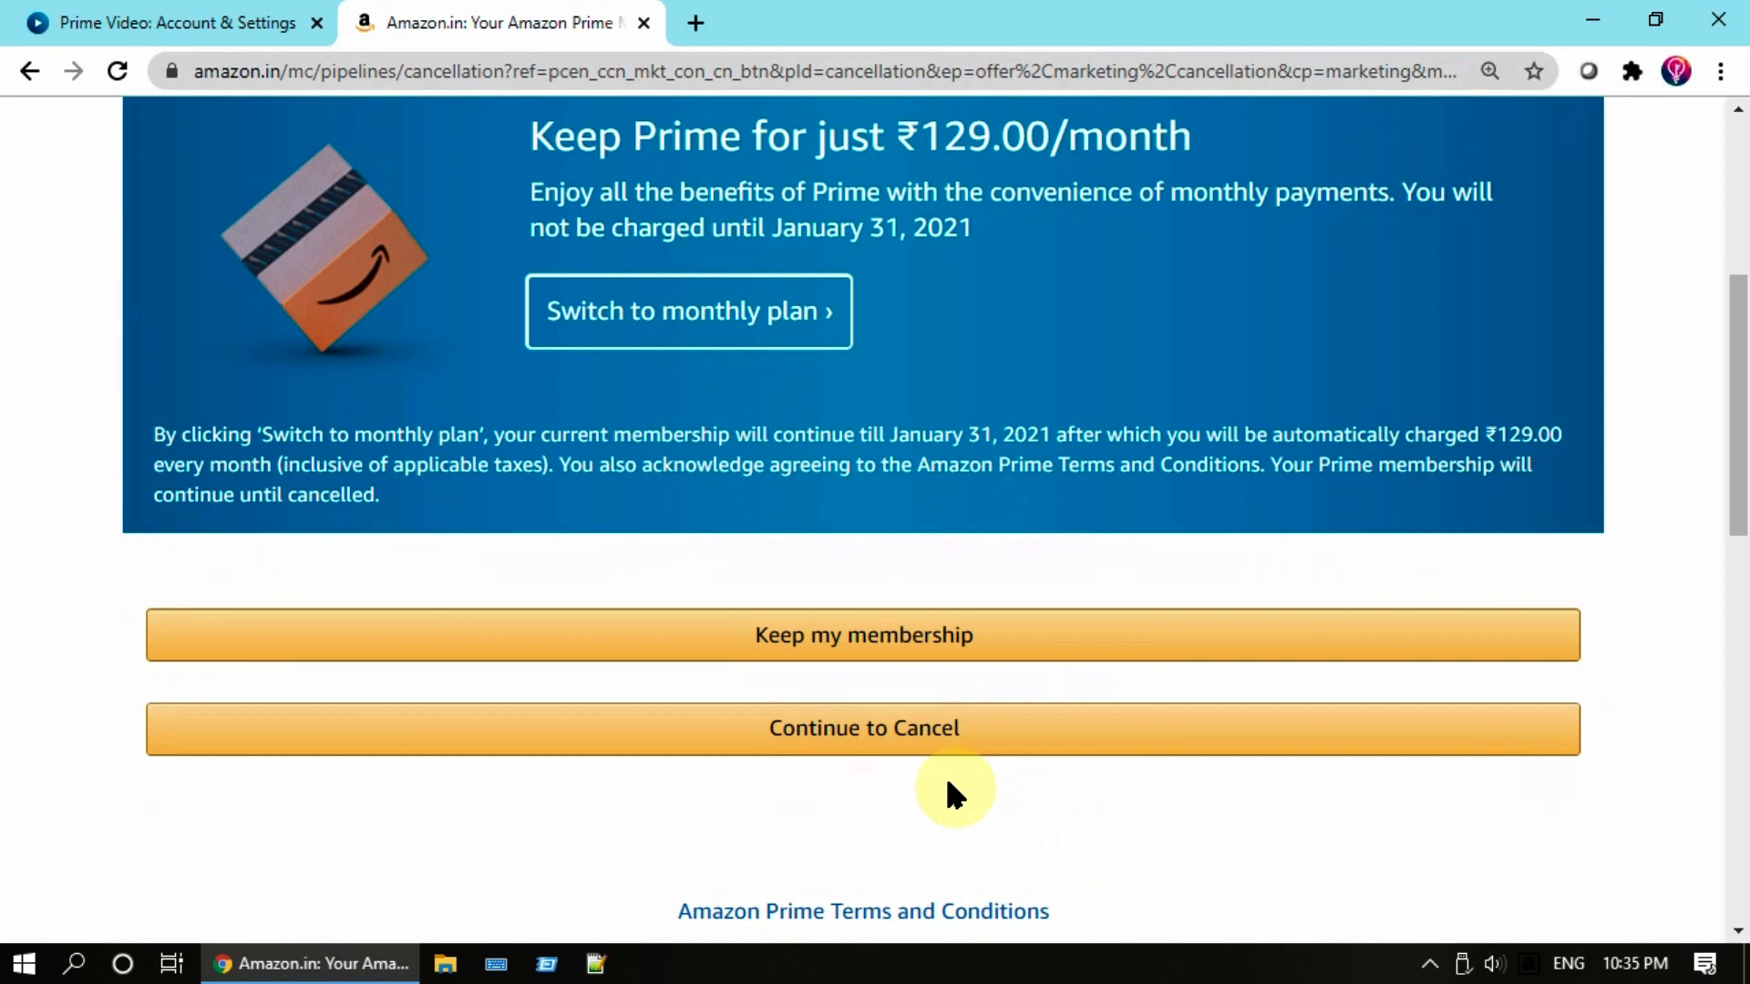
{"action": "left_click", "coordinate": [863, 727]}
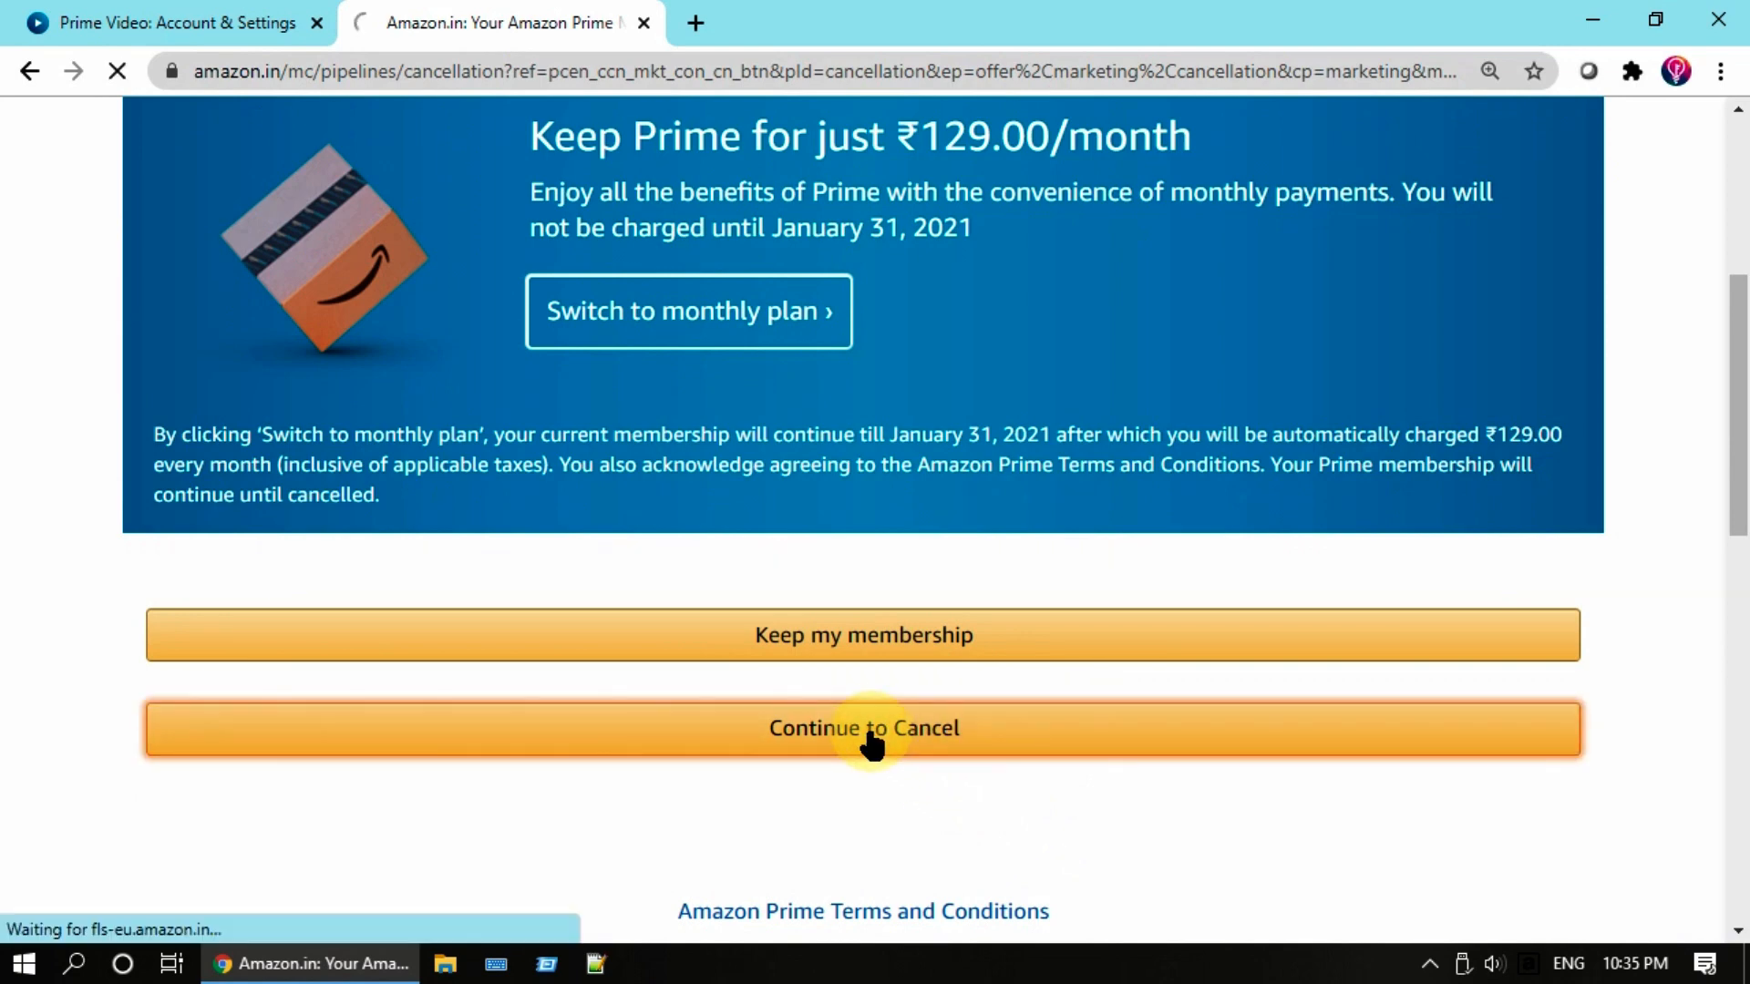
{"action": "left_click", "coordinate": [863, 727]}
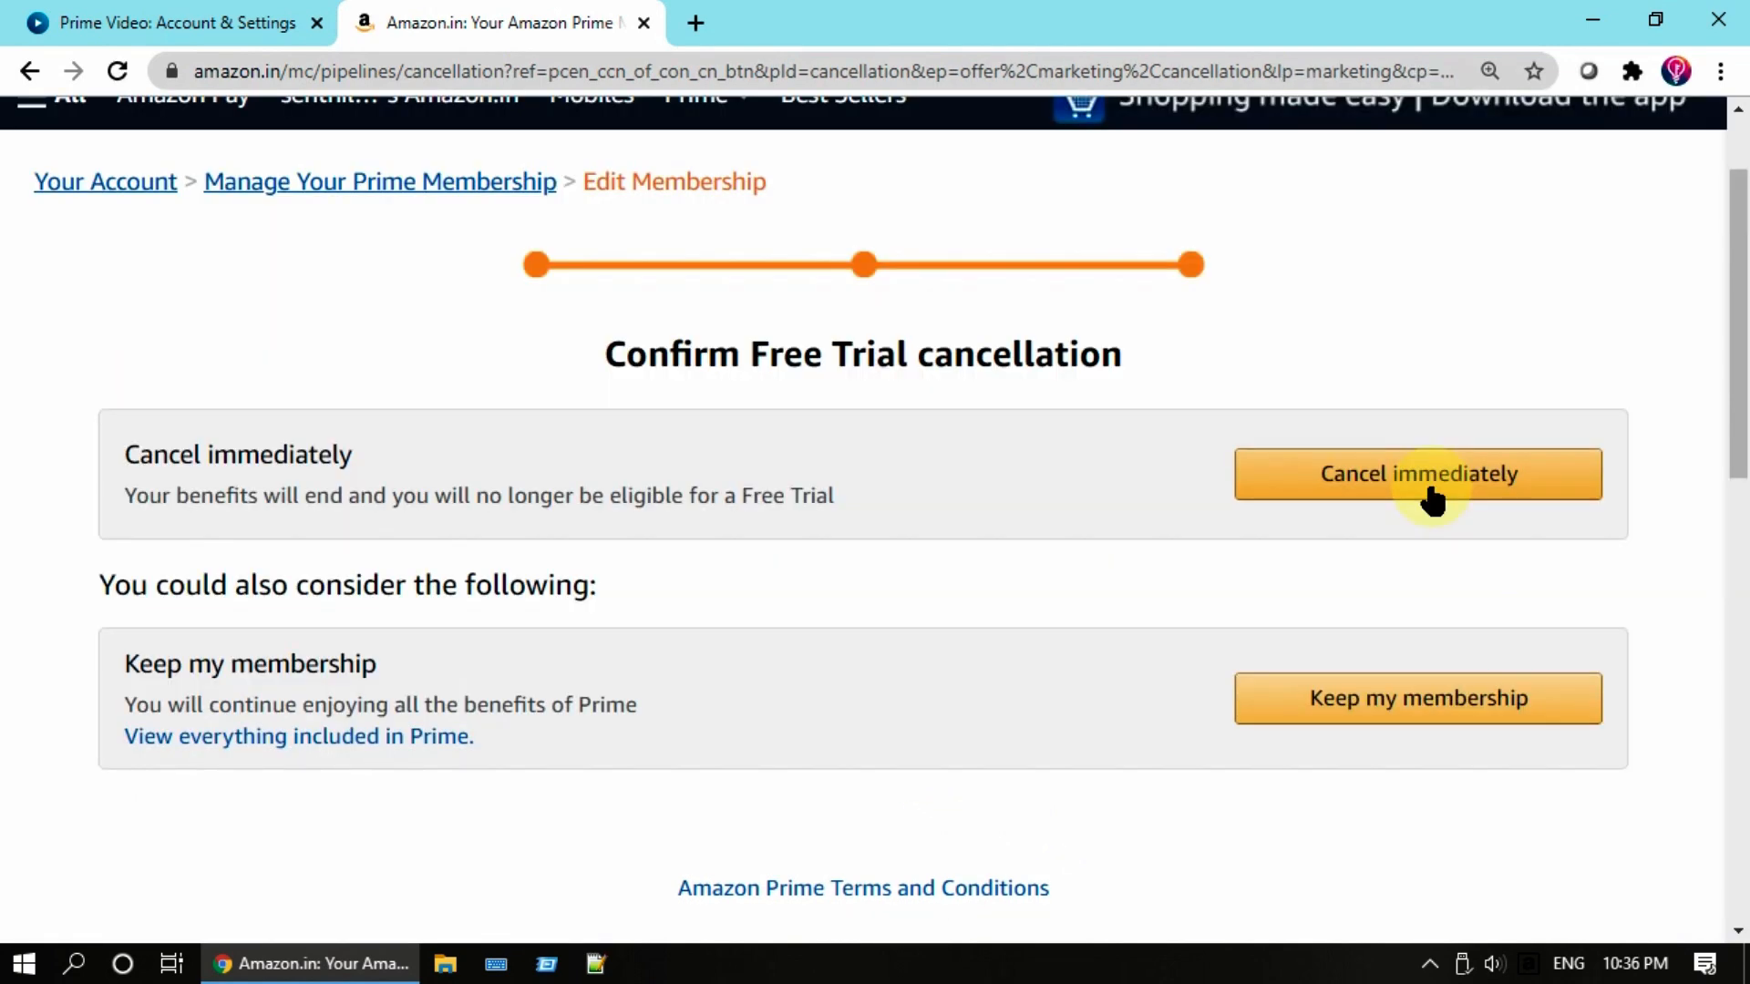
Step: Choose Cancel immediately on the Confirm Free Trial cancellation page
{"action": "left_click", "coordinate": [1417, 473]}
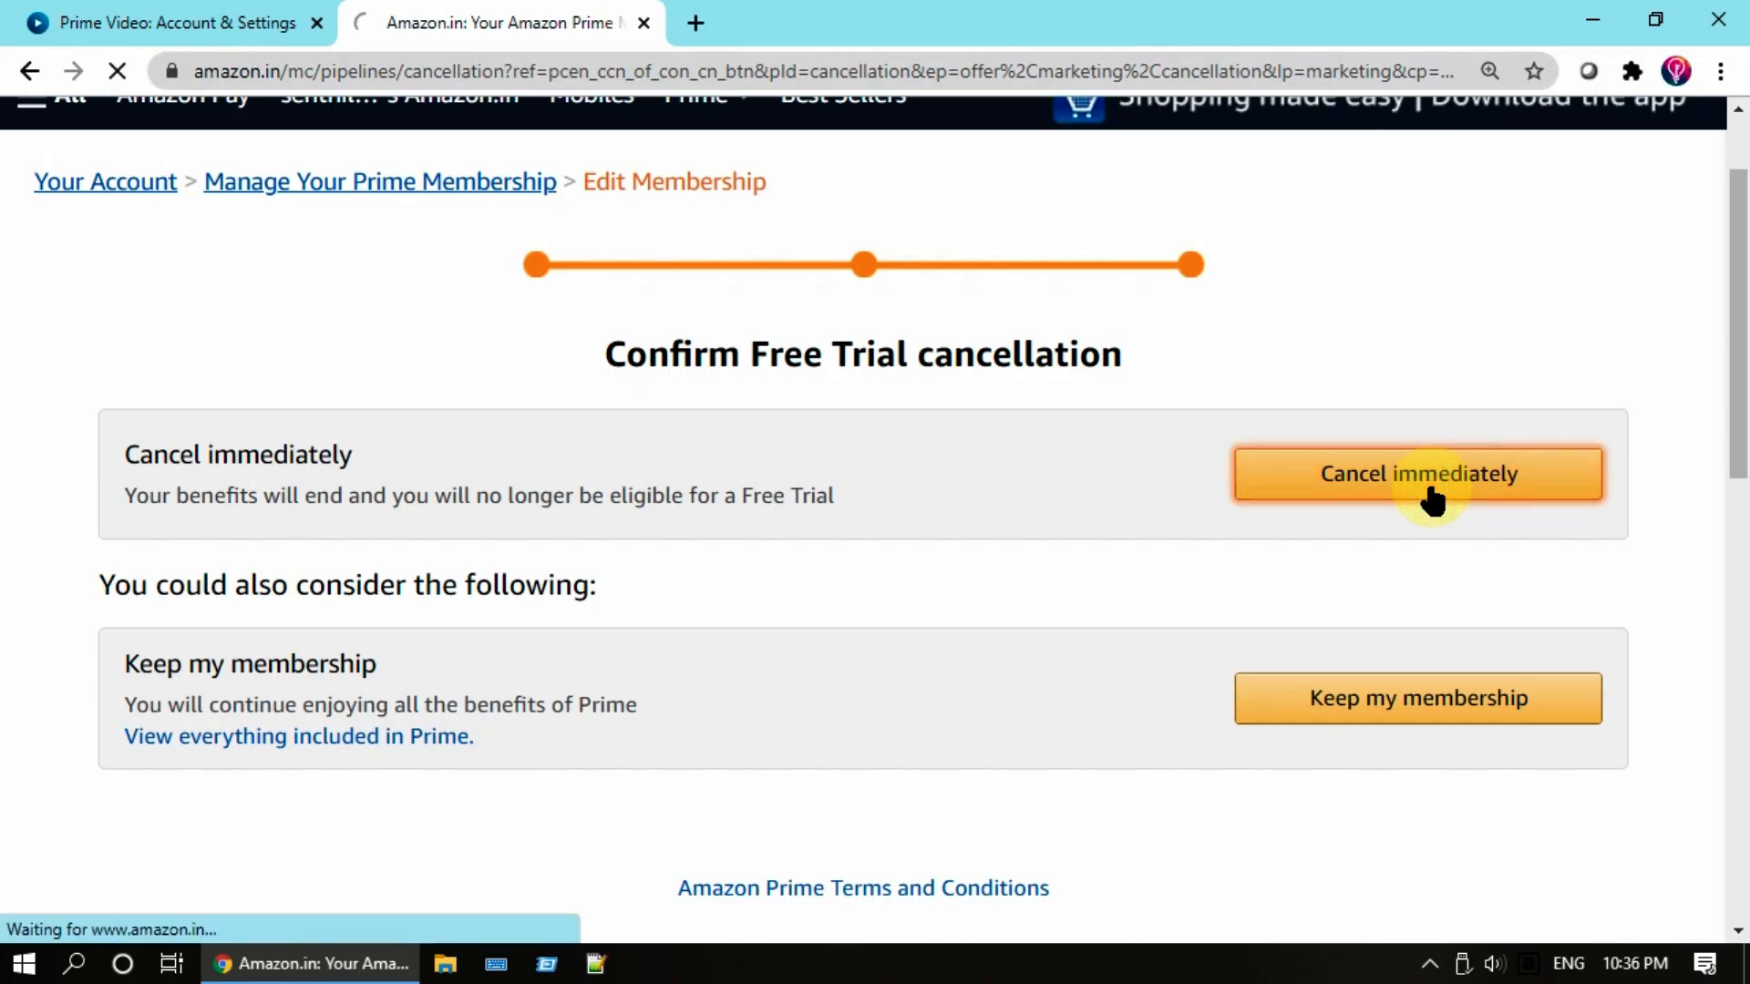
{"action": "left_click", "coordinate": [1416, 473]}
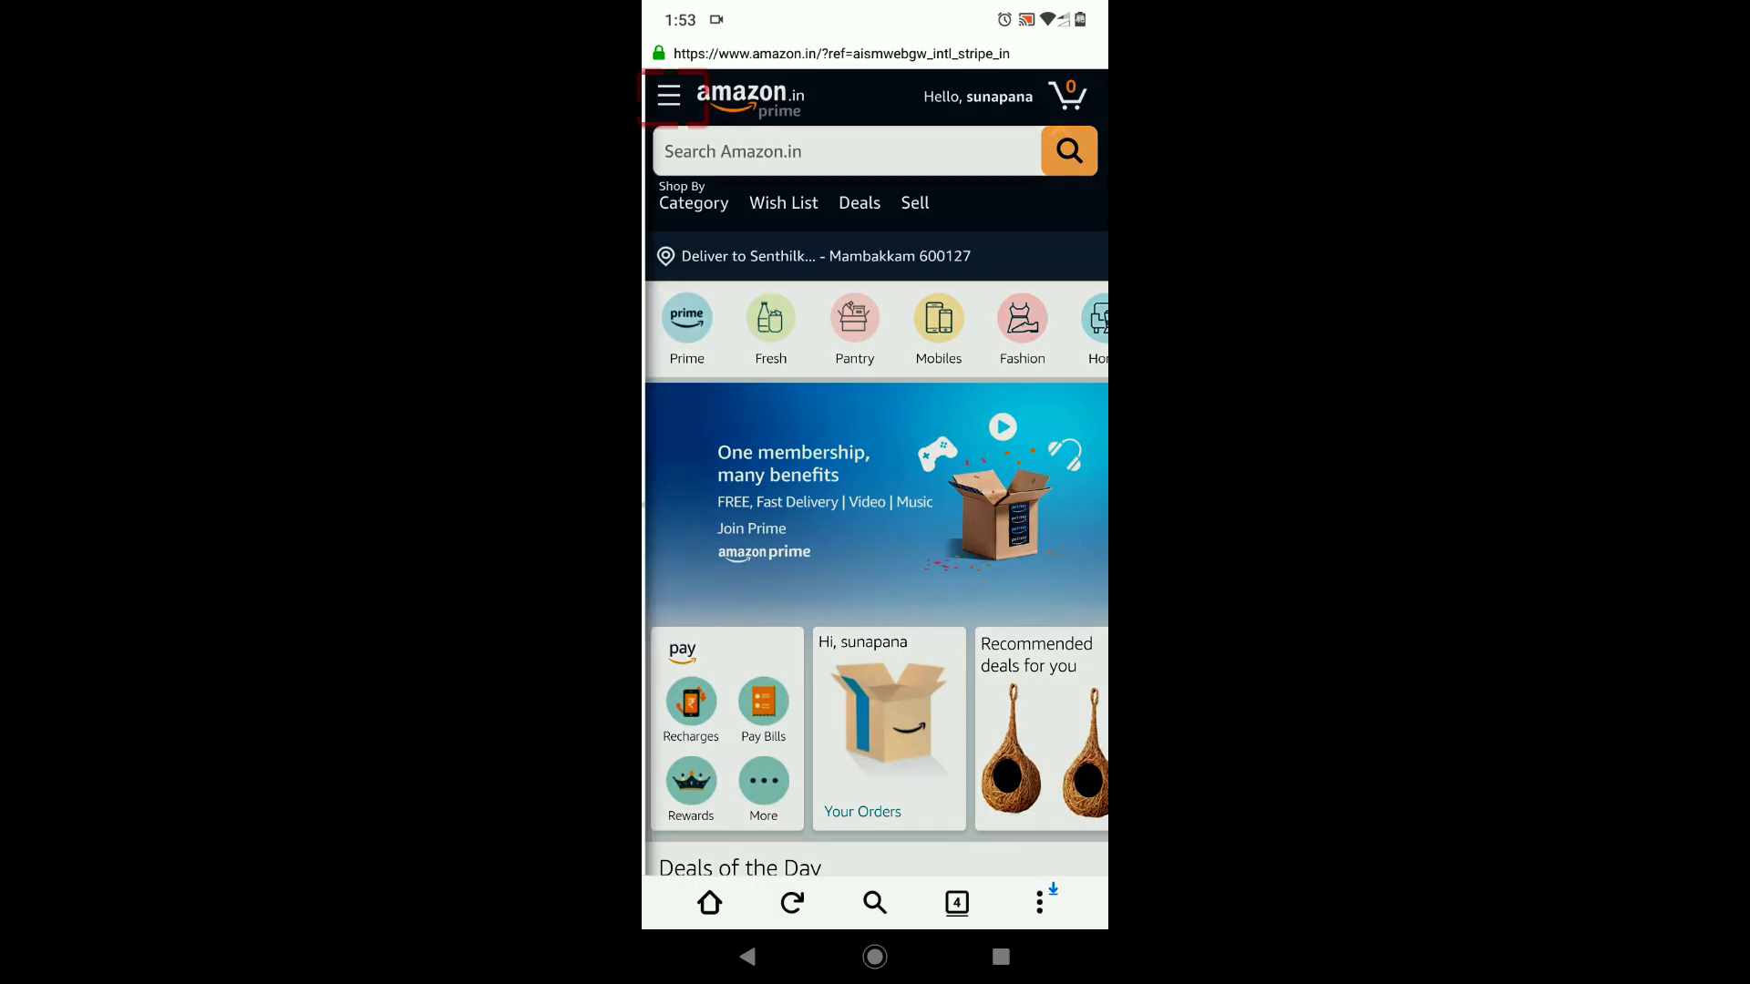
Step: In the mobile site menu, go to Your Account and select Manage Prime membership
{"action": "left_click", "coordinate": [668, 96]}
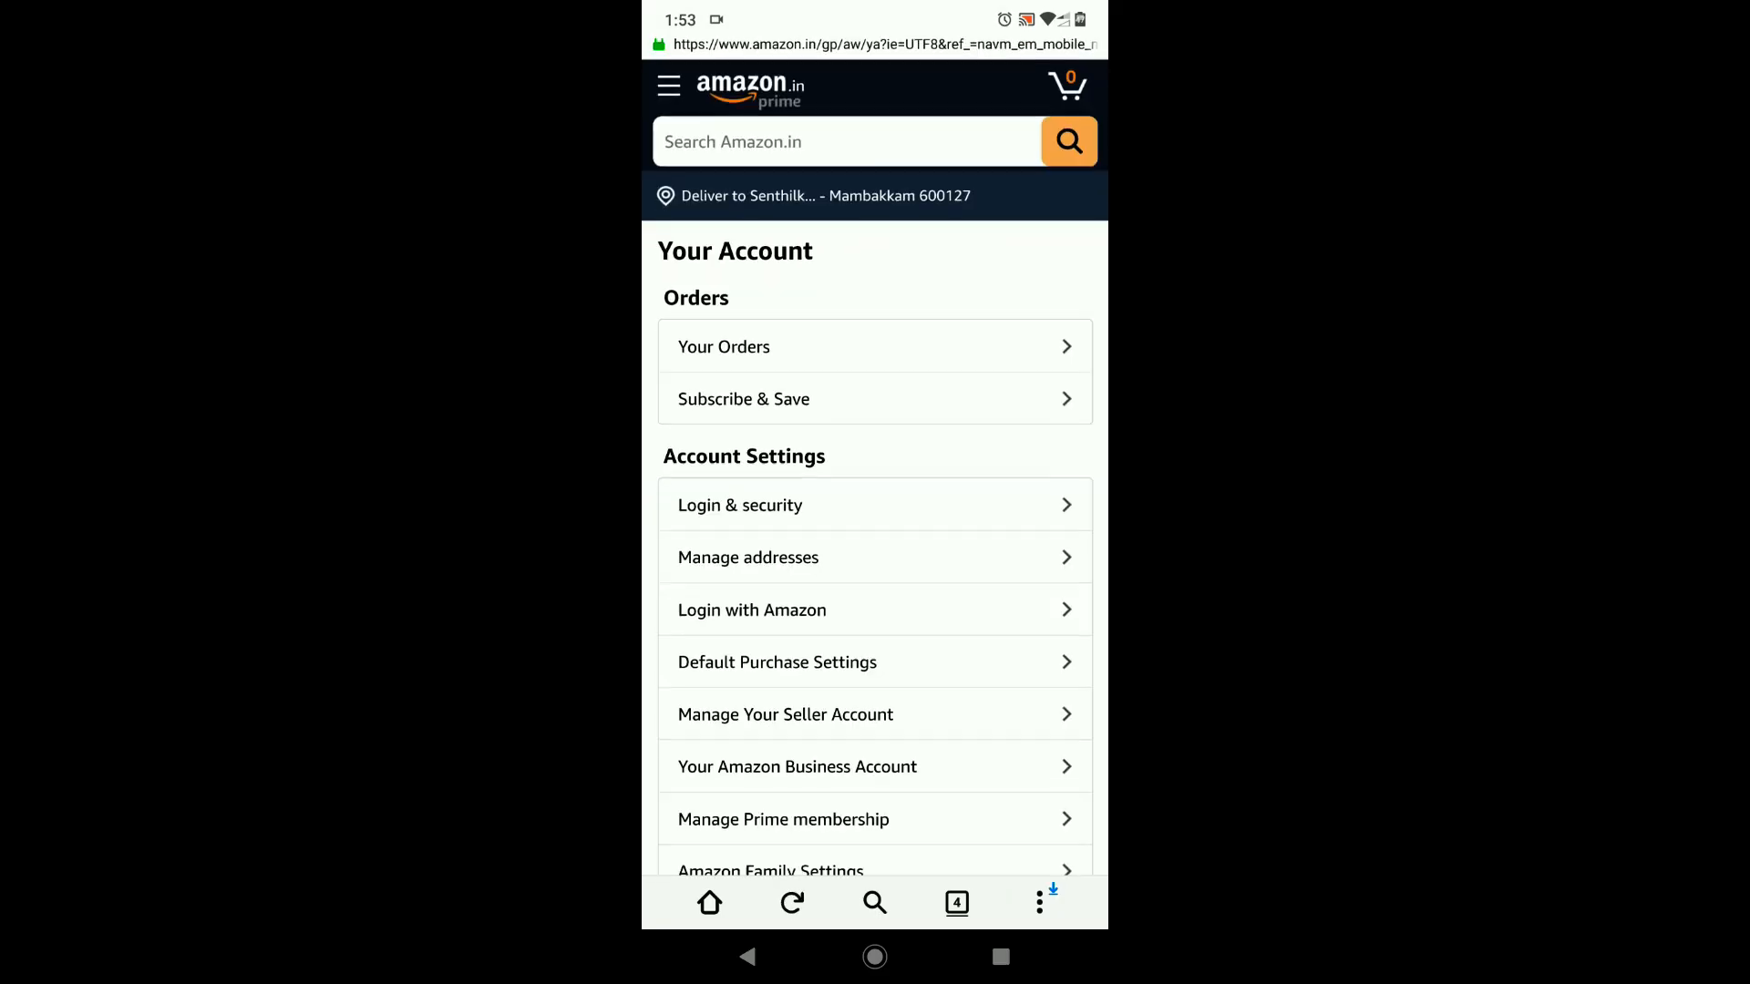
{"action": "scroll", "scroll_direction": "down", "scroll_amount": 3}
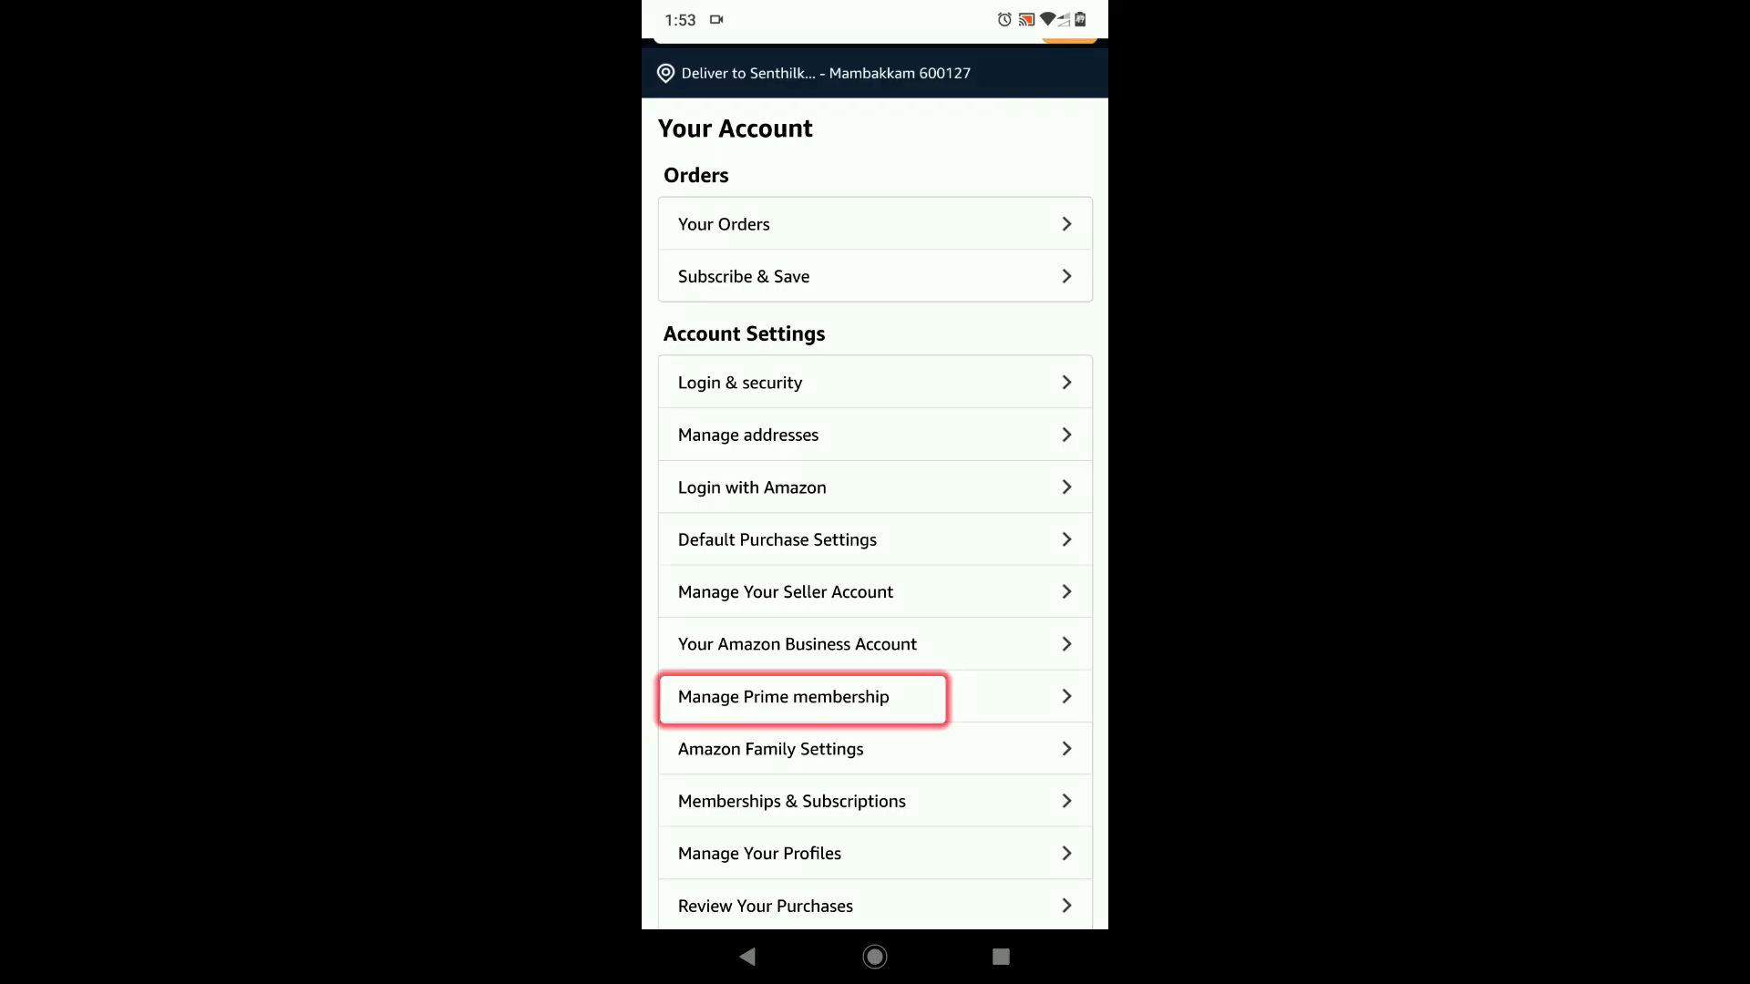
{"action": "left_click", "coordinate": [783, 696]}
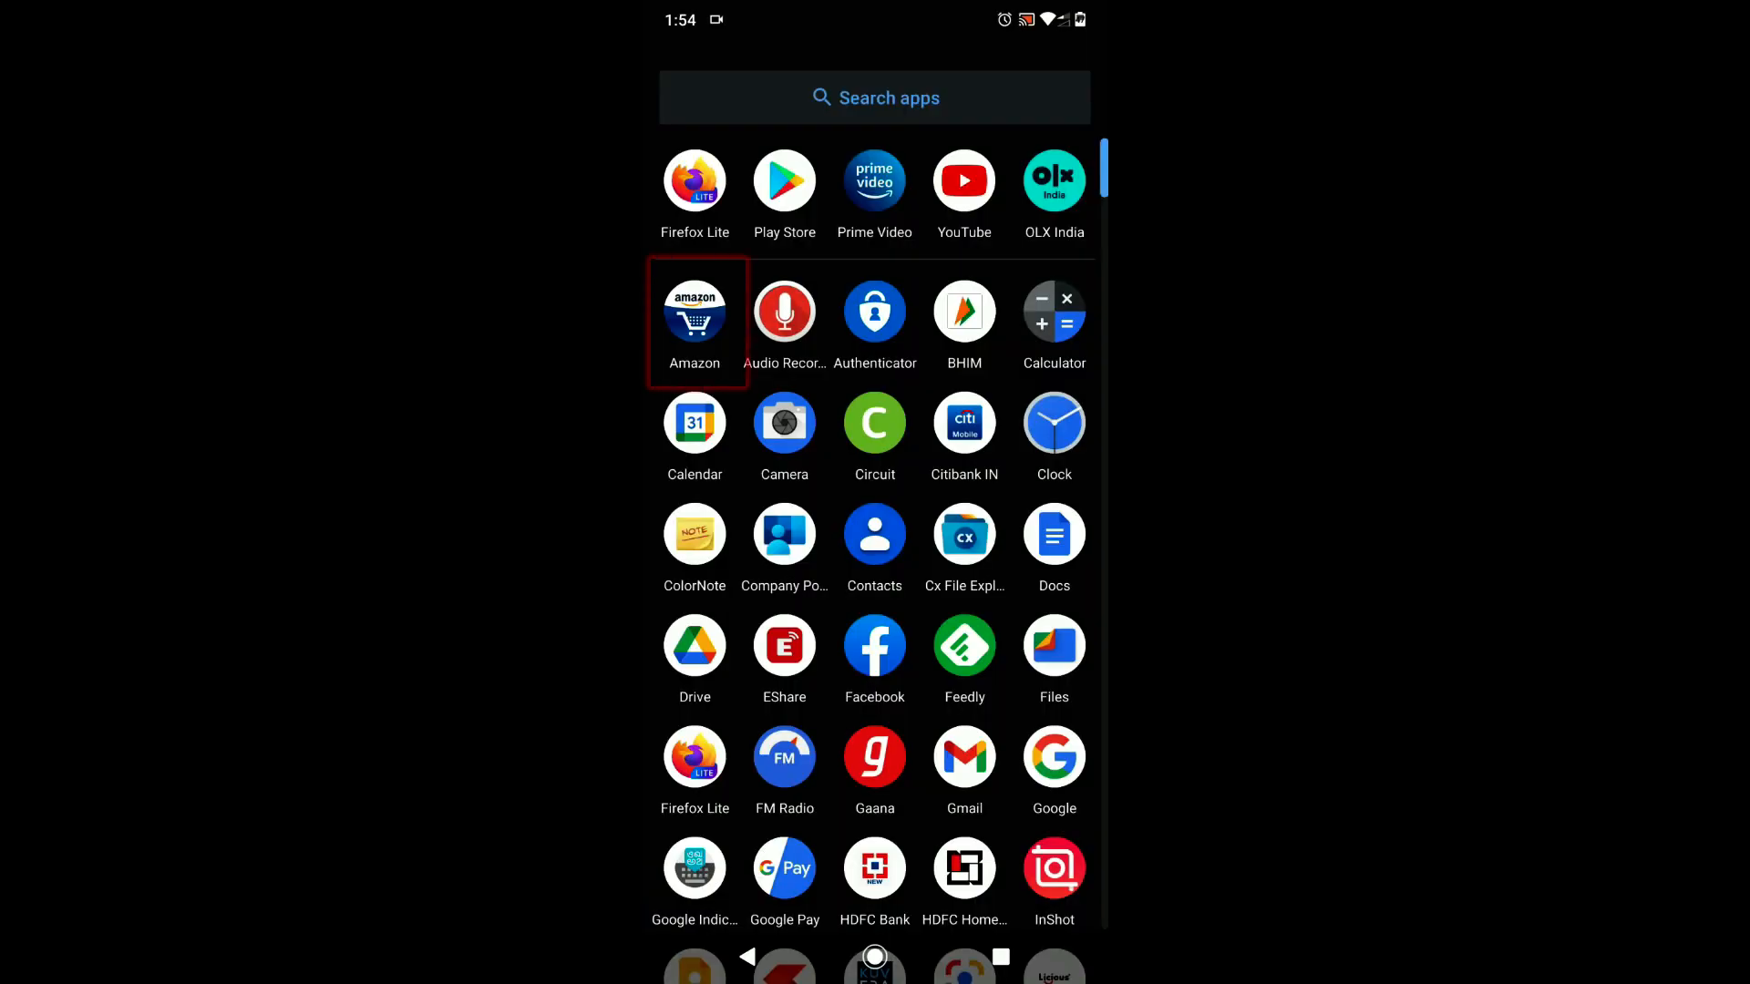
Step: Launch the Amazon app, open Manage Prime membership from the menu, and choose End my Free Trial
{"action": "left_click", "coordinate": [694, 310]}
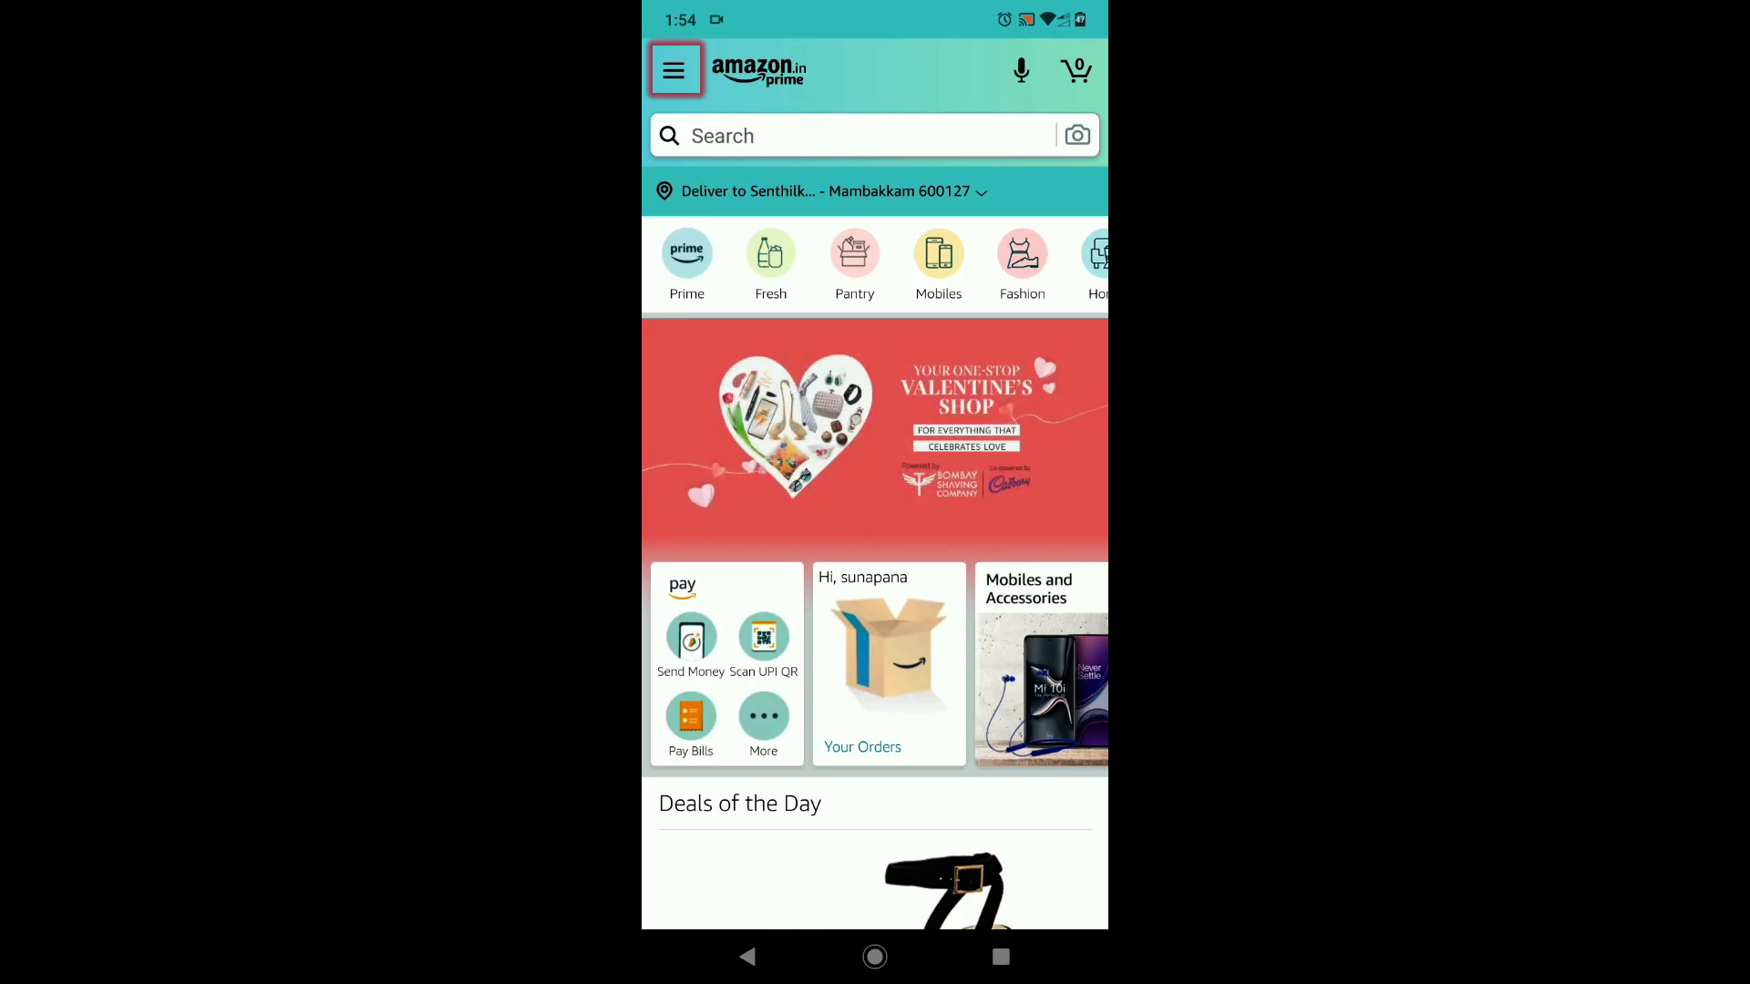
{"action": "left_click", "coordinate": [675, 69]}
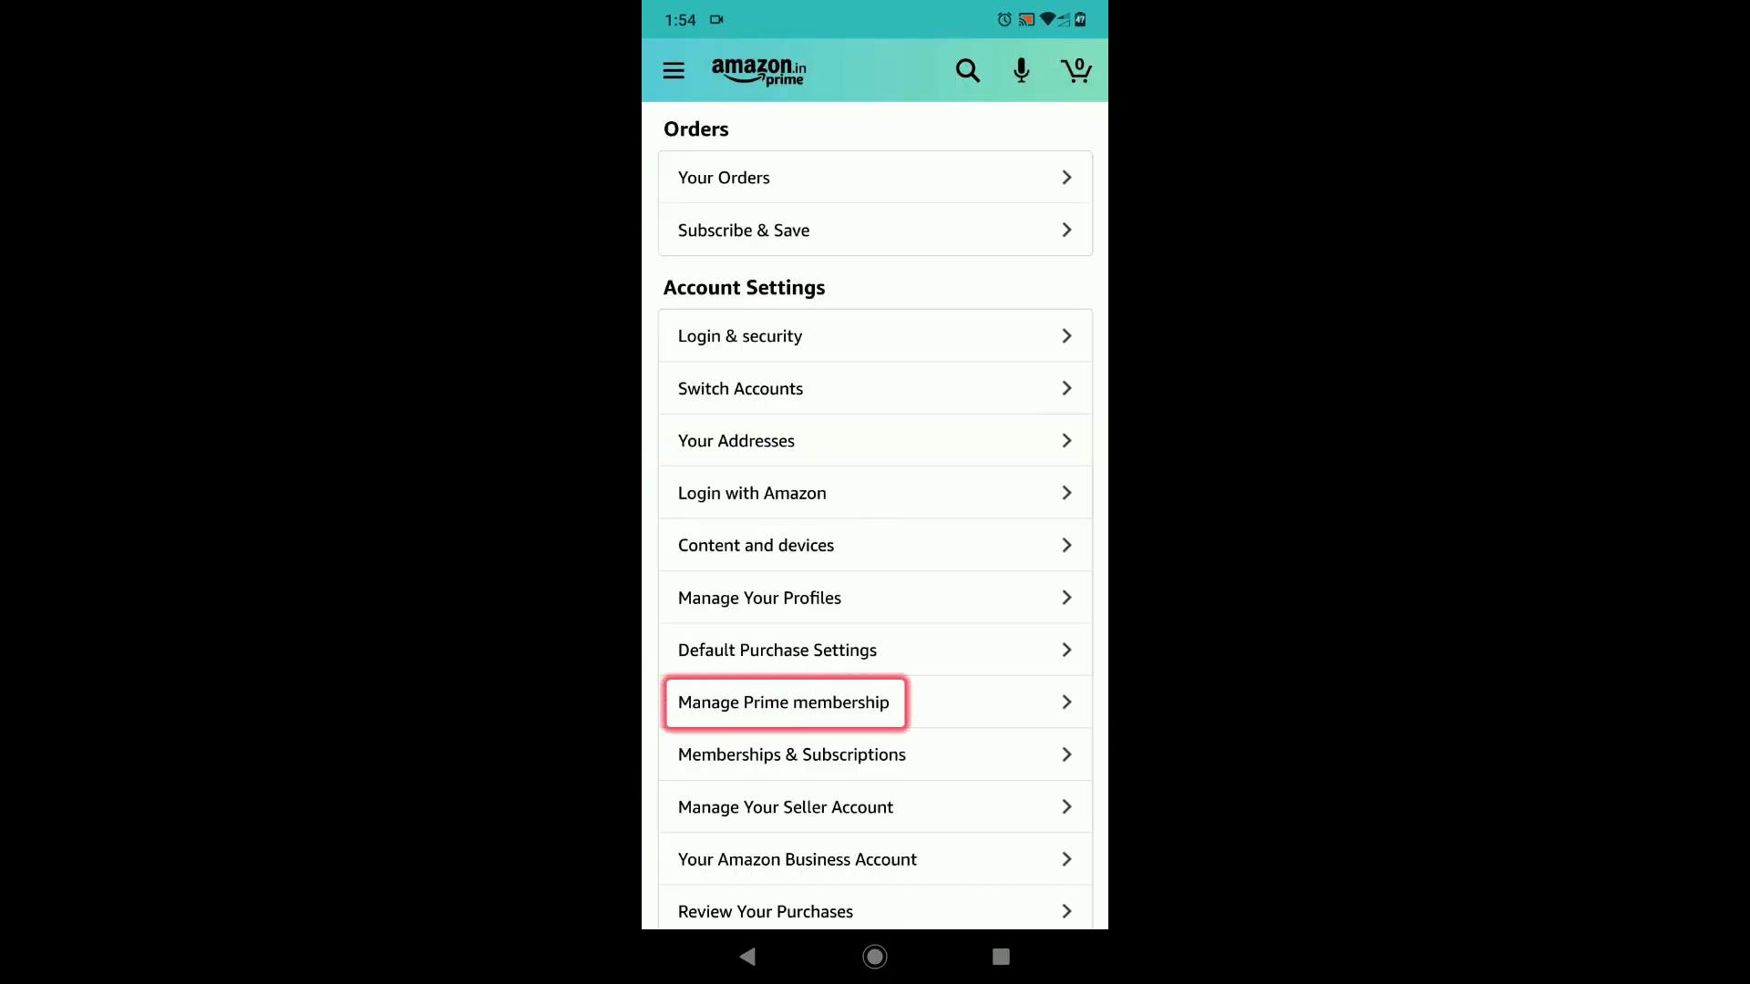
{"action": "left_click", "coordinate": [784, 701]}
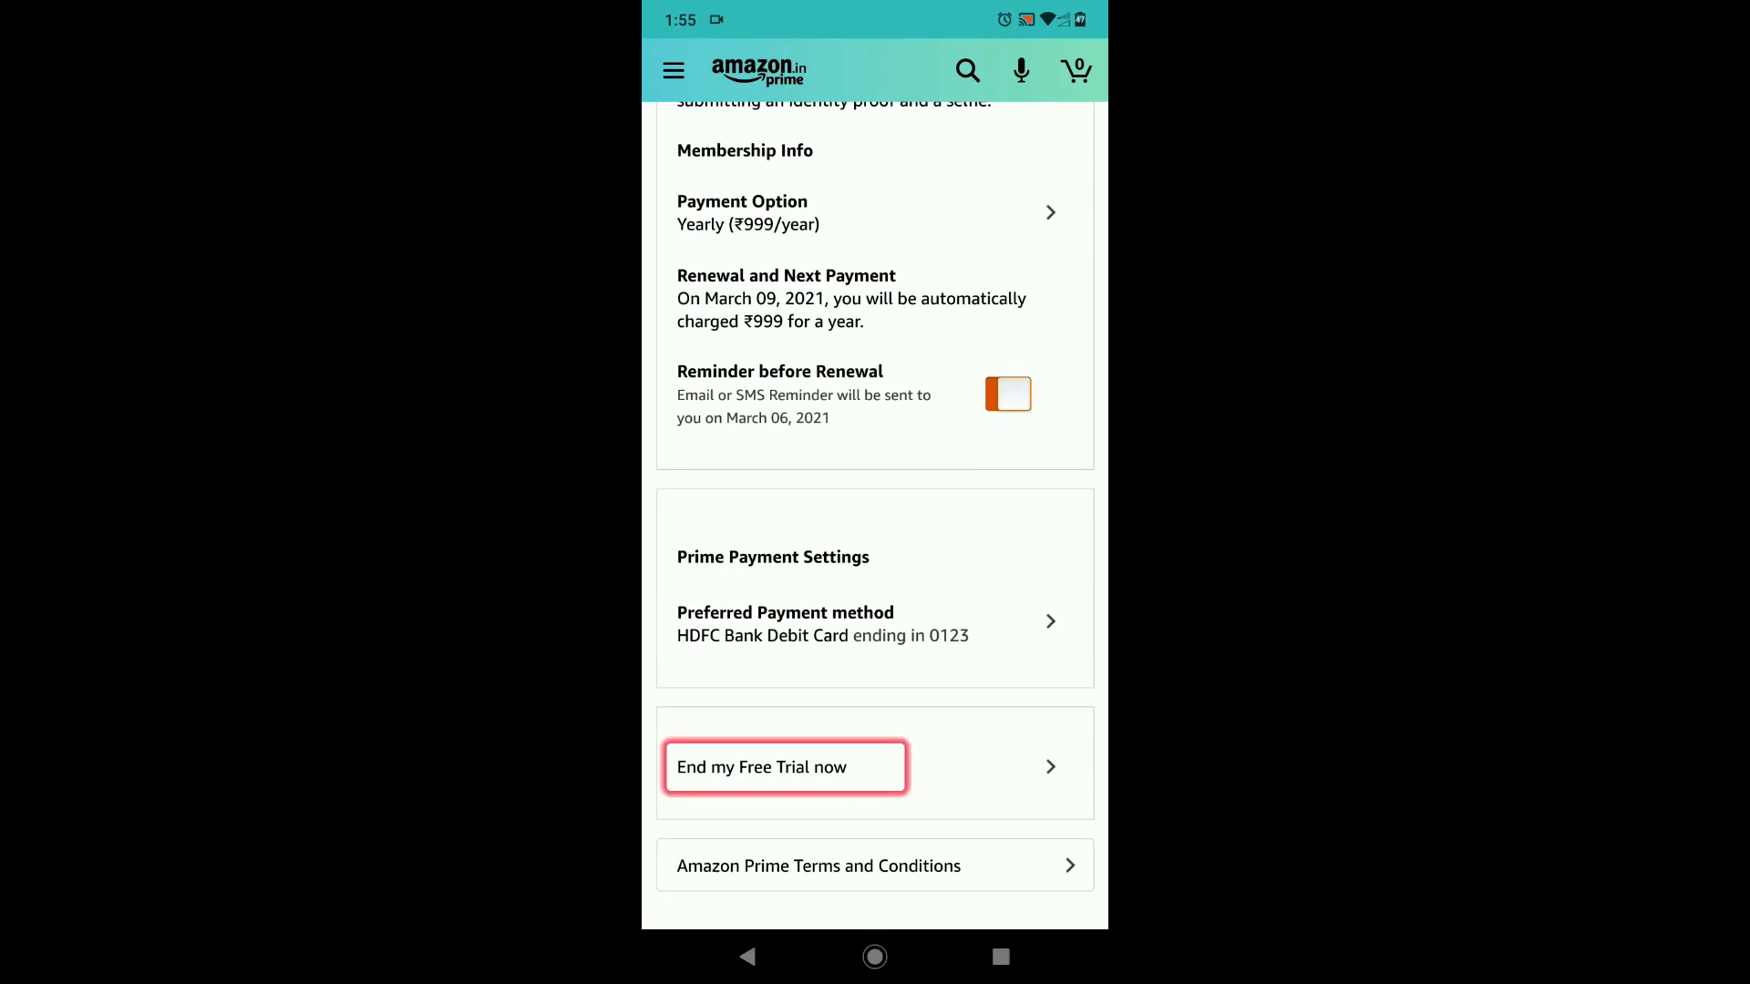
{"action": "left_click", "coordinate": [784, 767]}
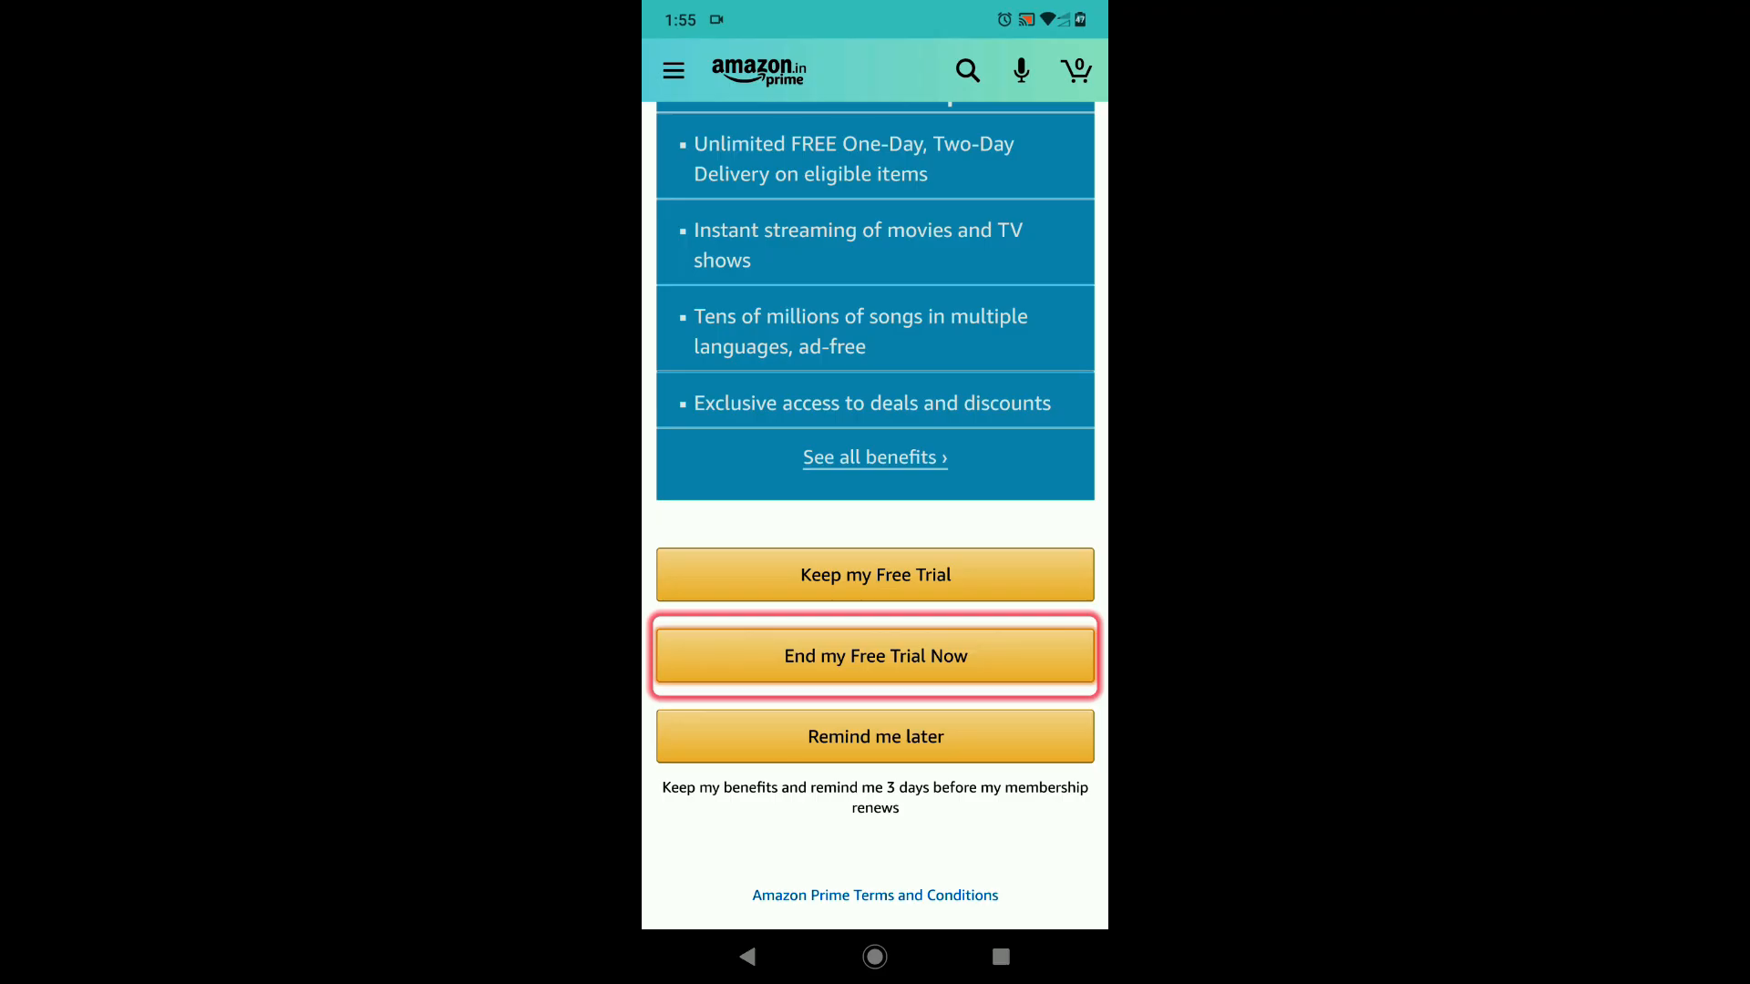
Step: Confirm End my Free Trial Now, choose Continue to Cancel, then Cancel immediately
{"action": "left_click", "coordinate": [874, 655]}
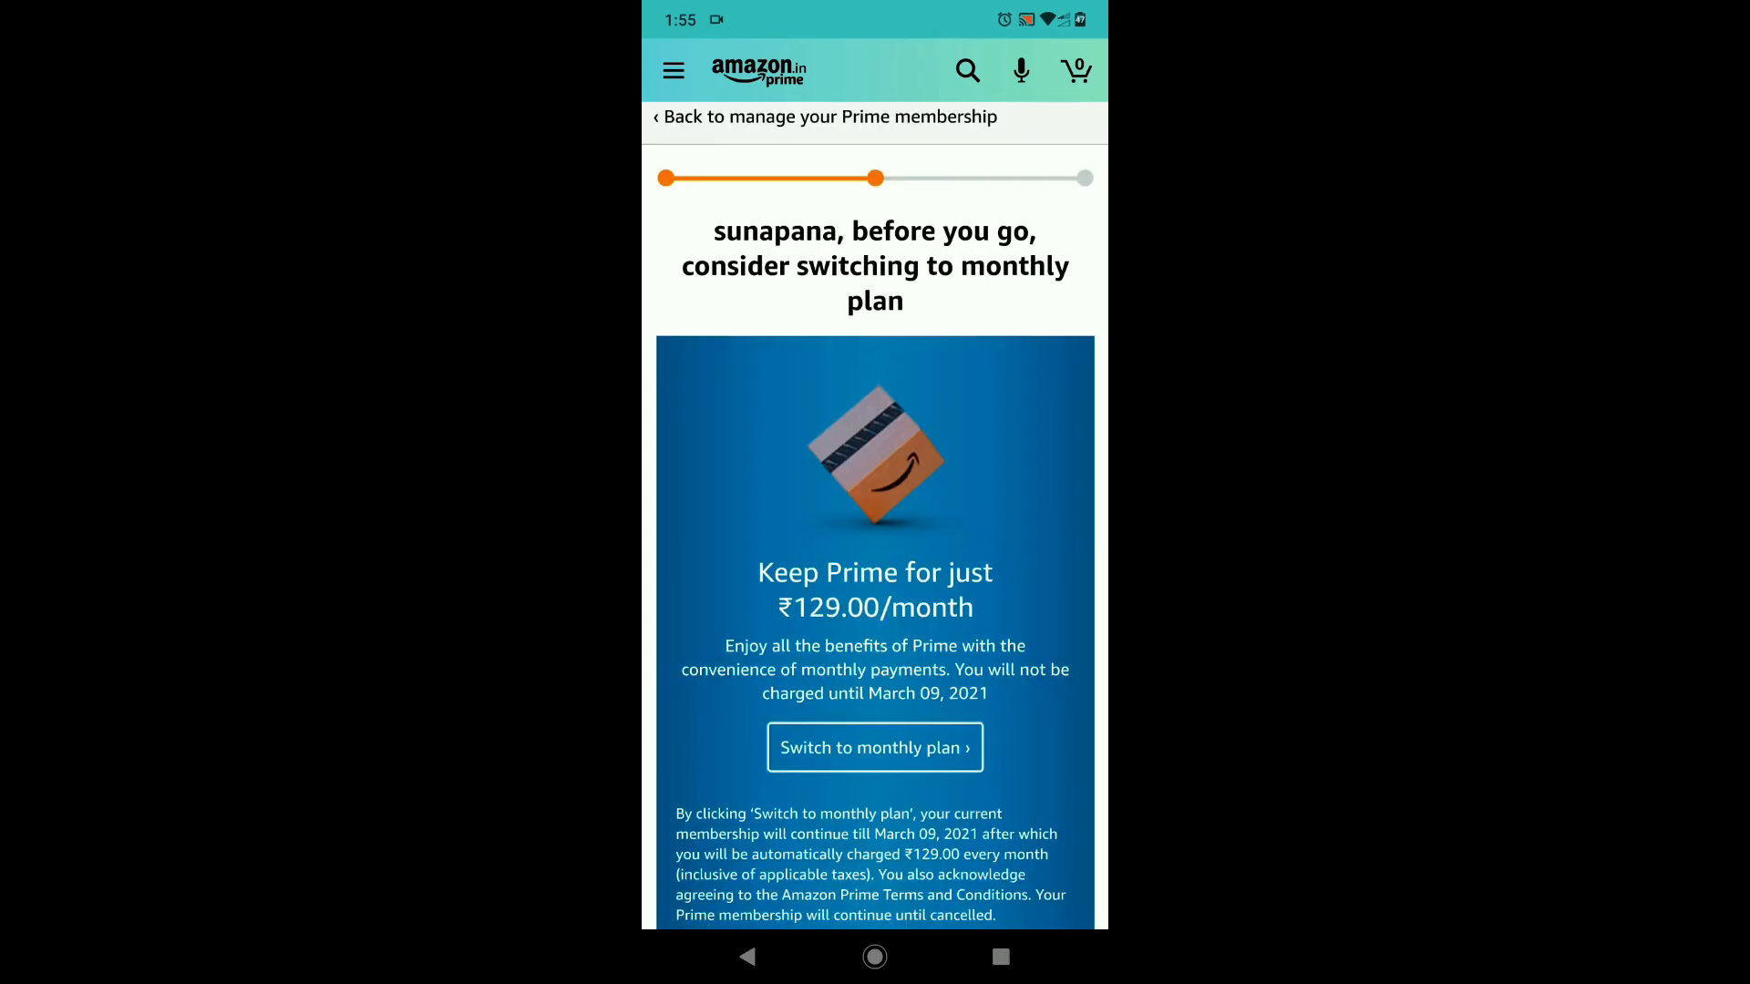
{"action": "scroll", "scroll_direction": "down", "scroll_amount": 3}
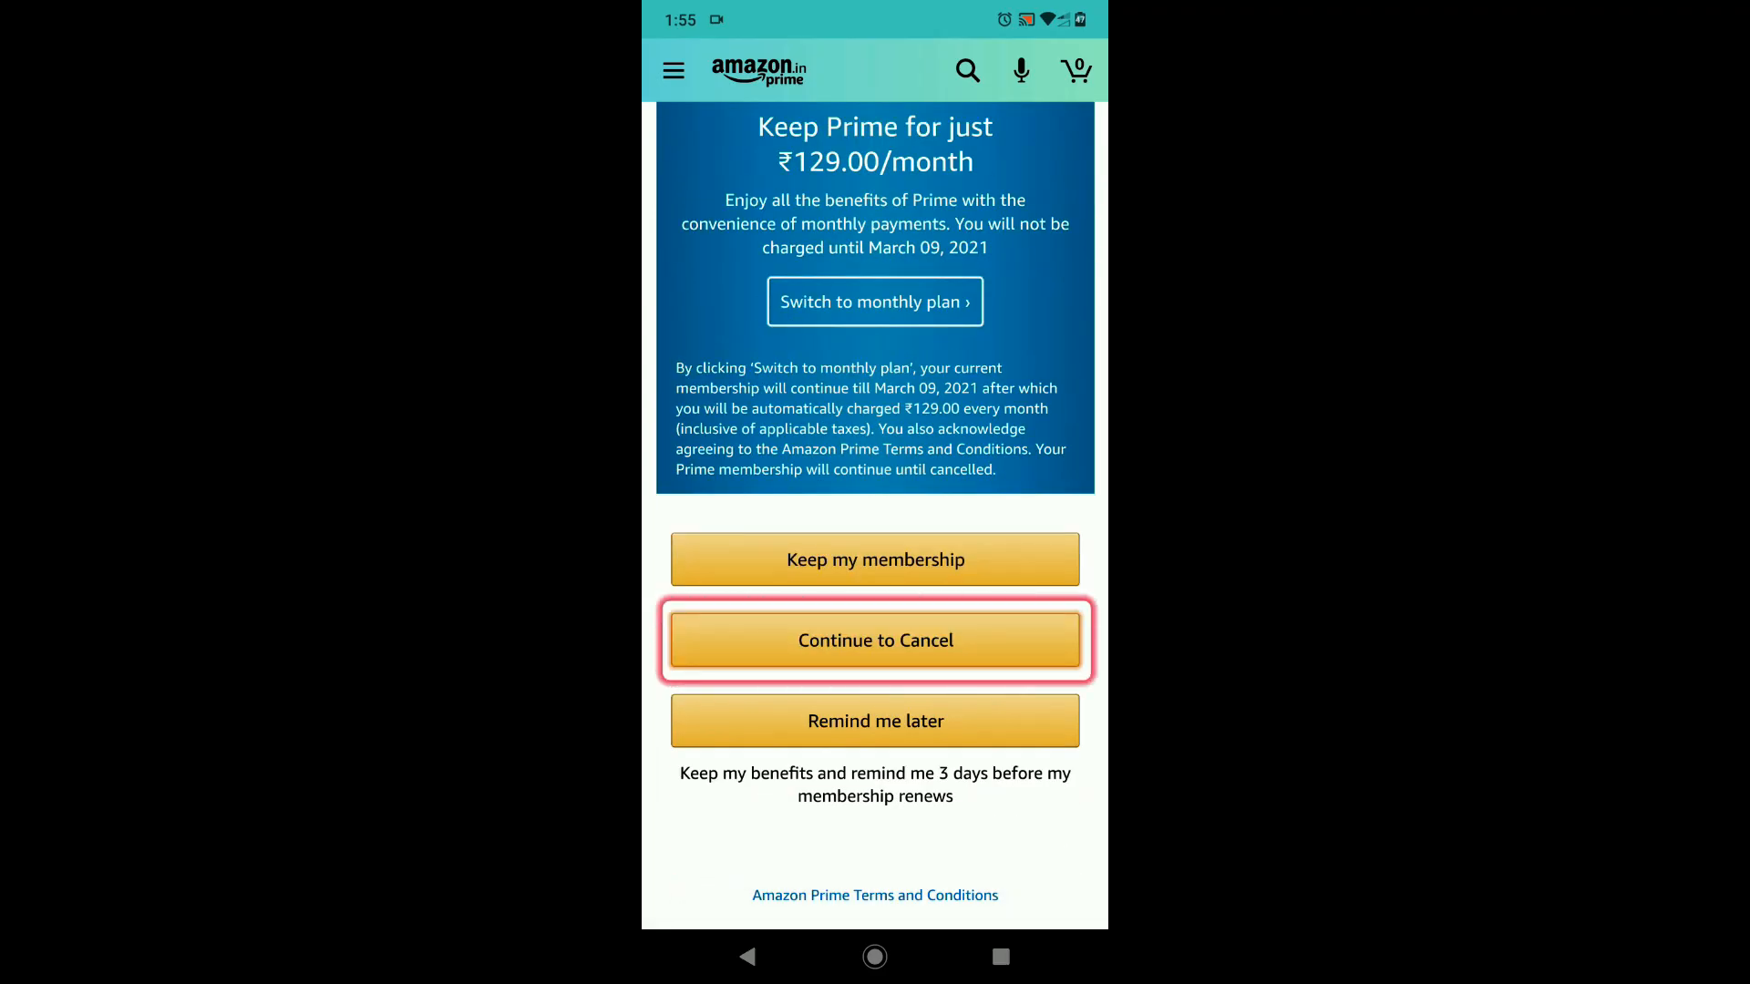
{"action": "left_click", "coordinate": [875, 640]}
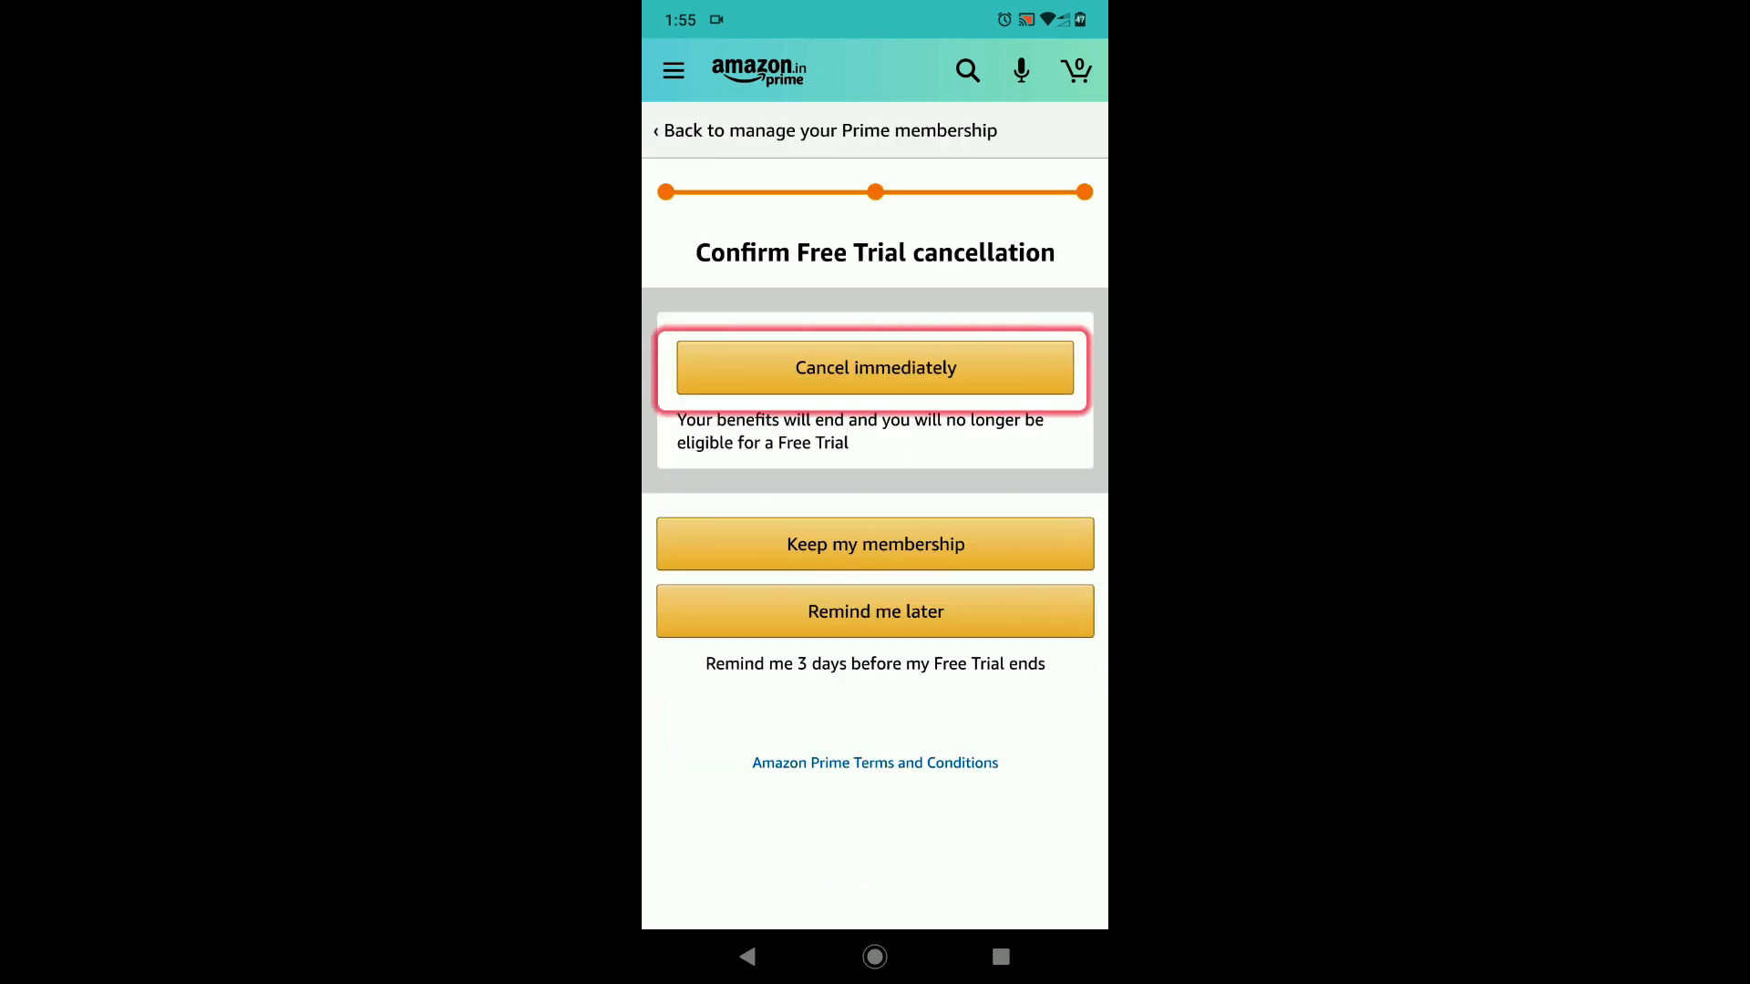
{"action": "left_click", "coordinate": [875, 367]}
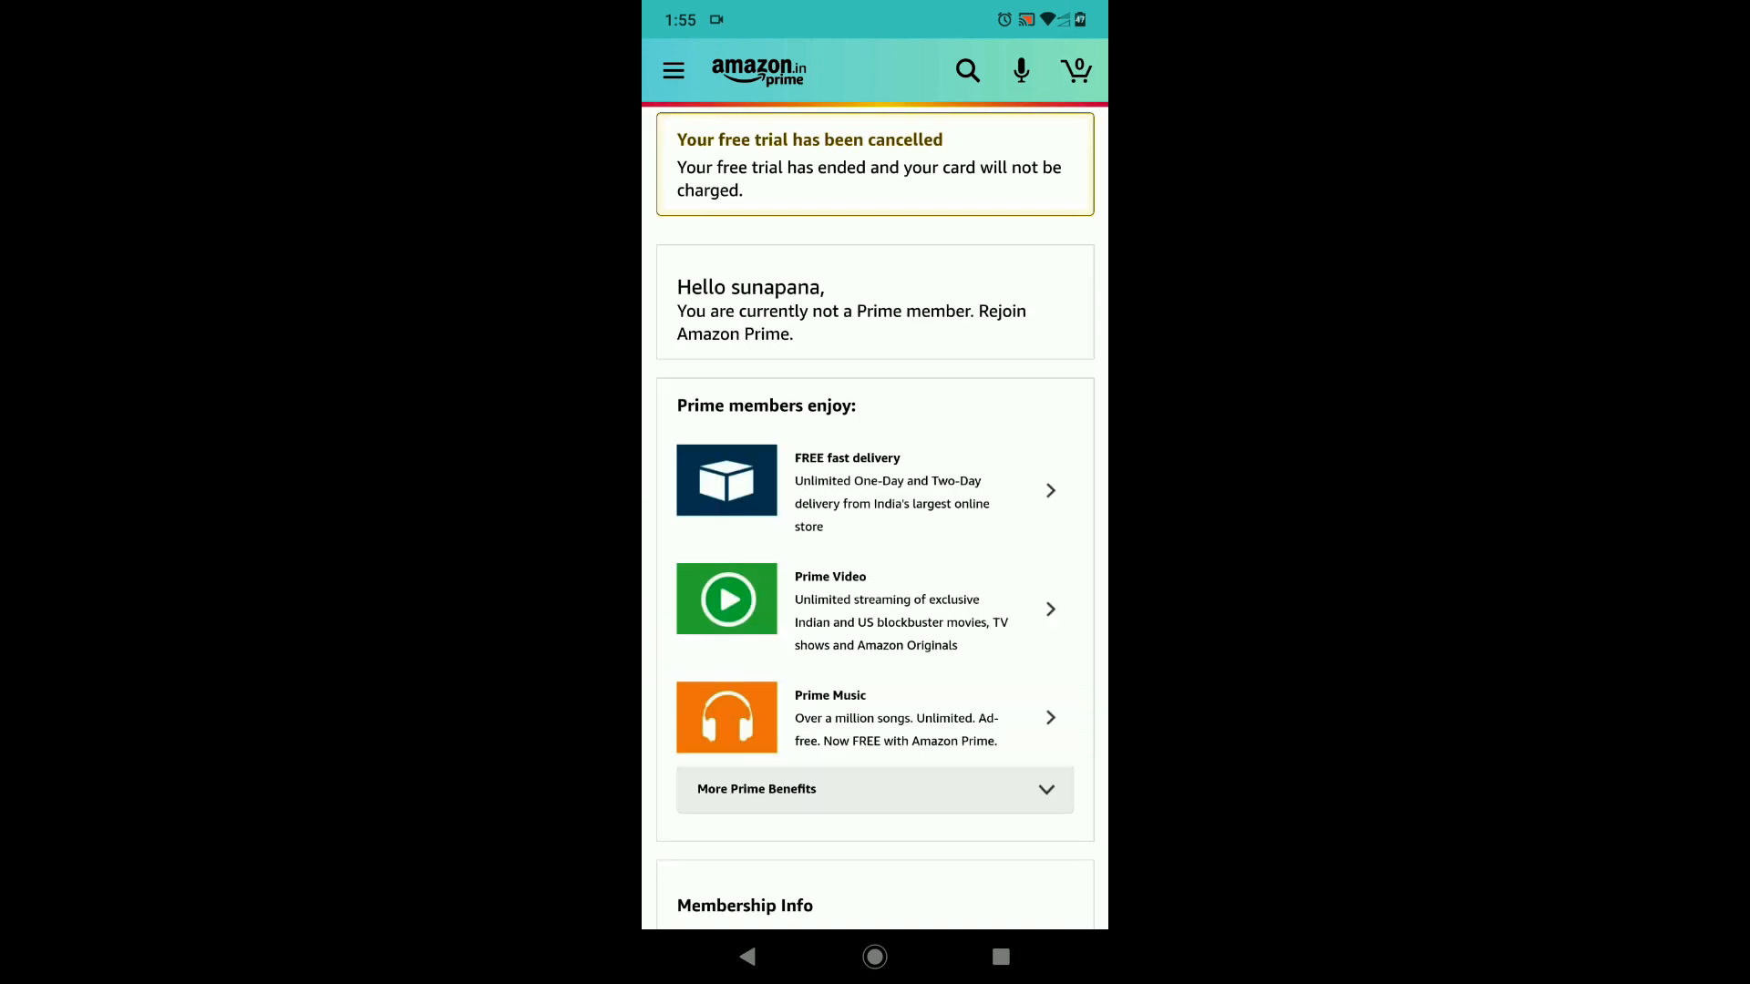